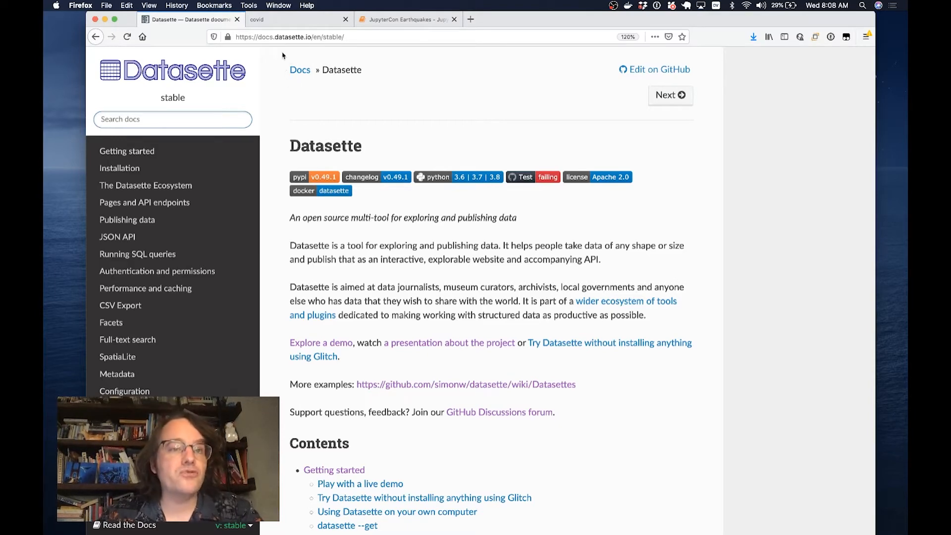
- Follow the 'Explore a demo' link to the live covid-19.datasettes.com instance
click(298, 19)
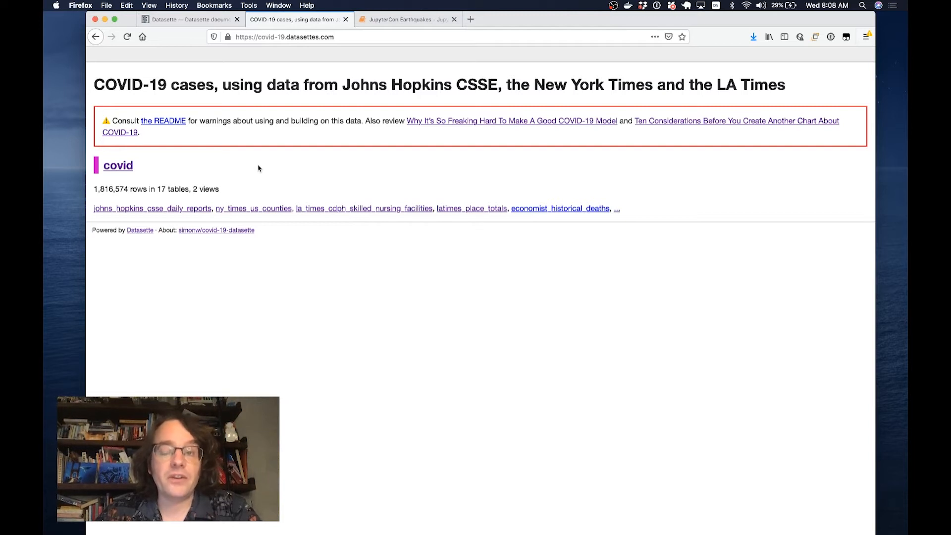
mouse_move(249, 144)
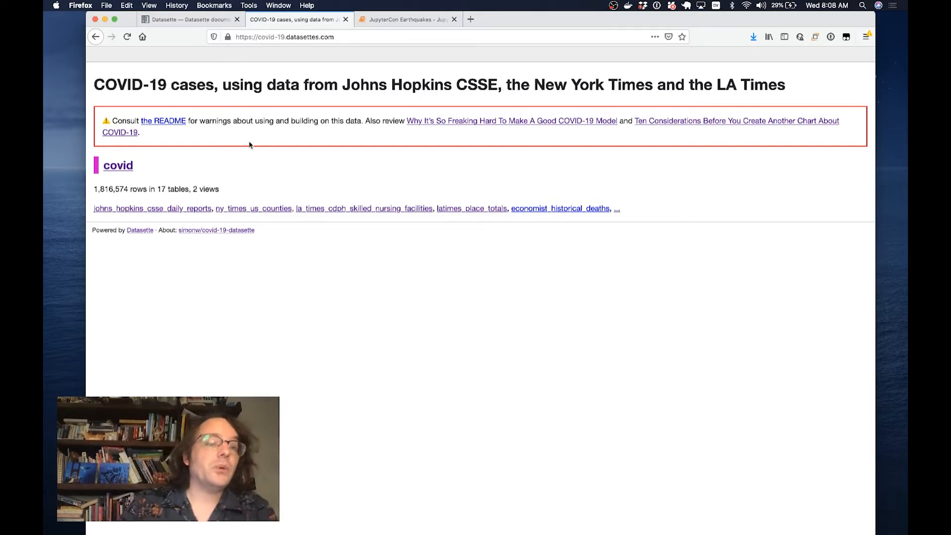
mouse_move(270, 150)
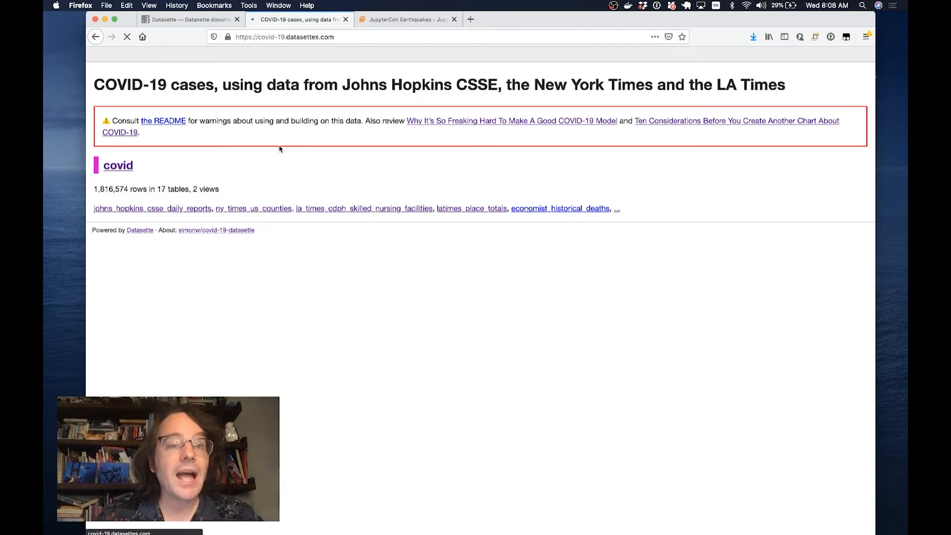
- Check the NYT covid-19-data repository's live folder on GitHub, then return to the ny_times_us_counties table
click(252, 208)
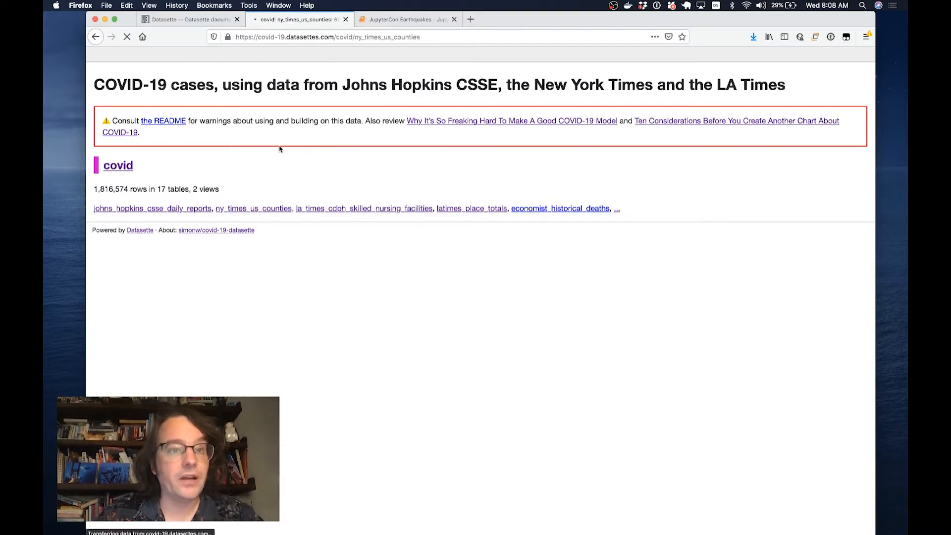
click(253, 208)
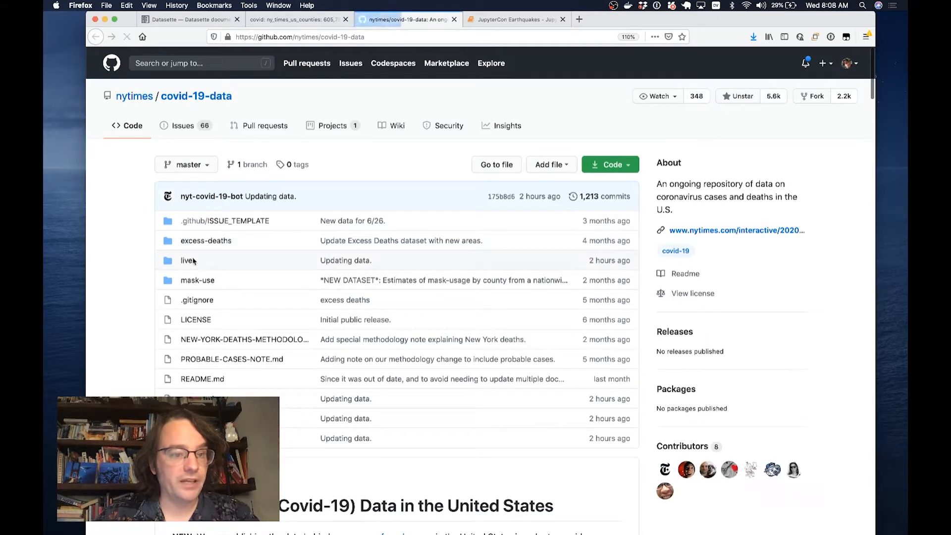
click(187, 261)
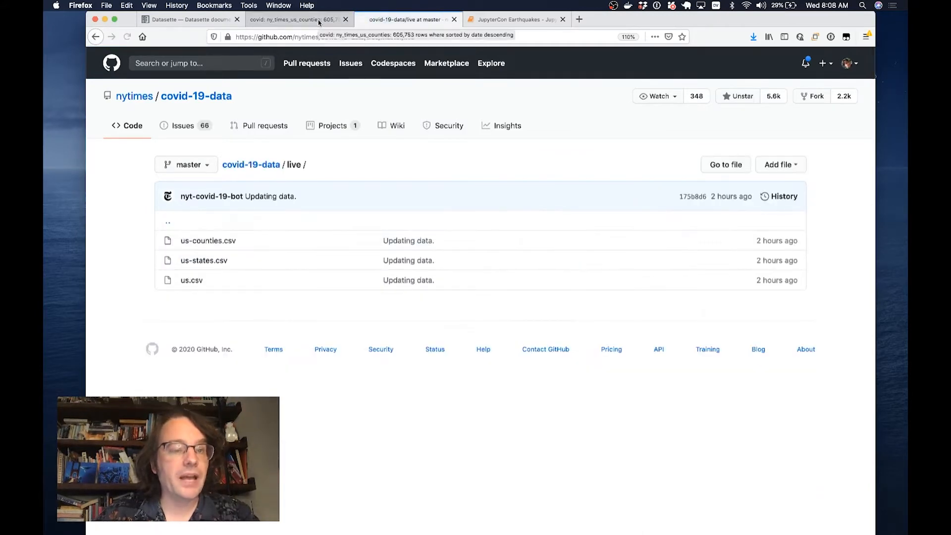
click(296, 19)
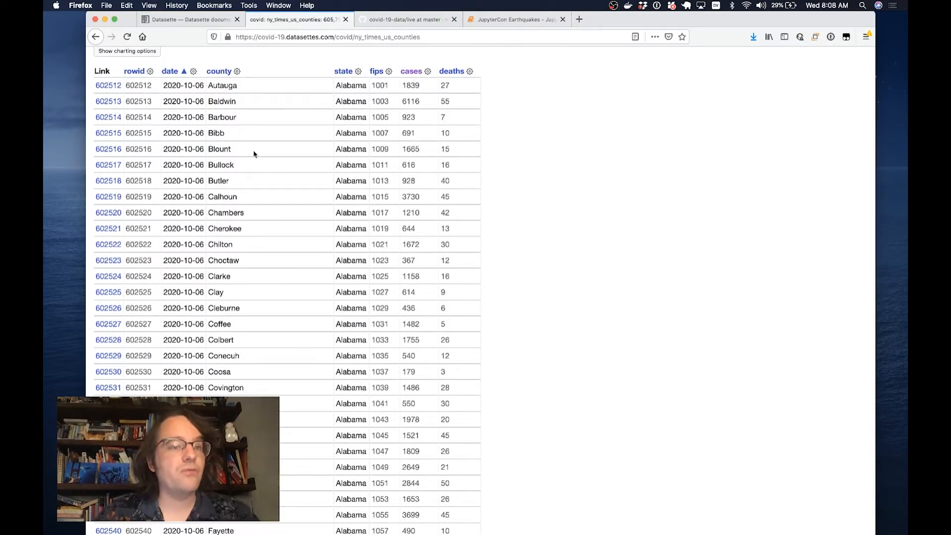
mouse_move(252, 117)
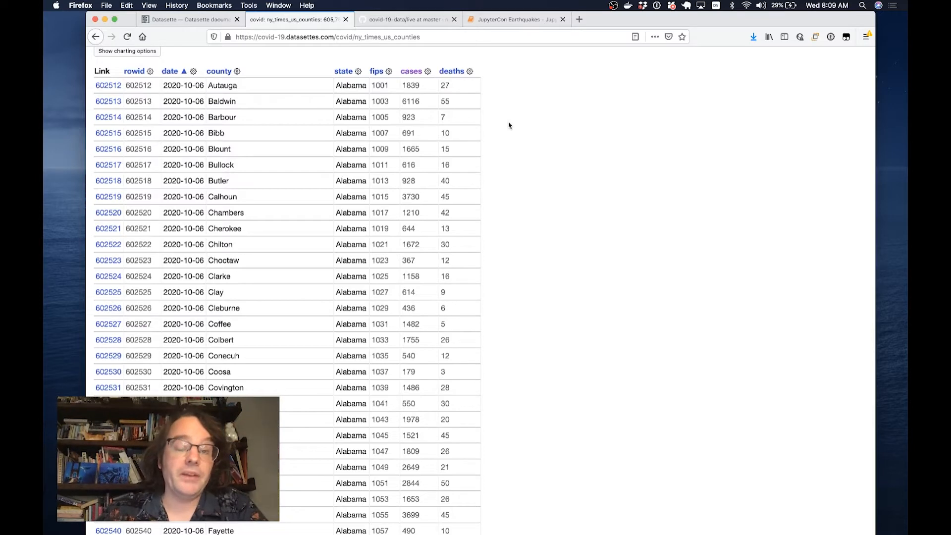
- Go back to the table and scroll the state facet down to California to filter its 11,813 rows
click(95, 37)
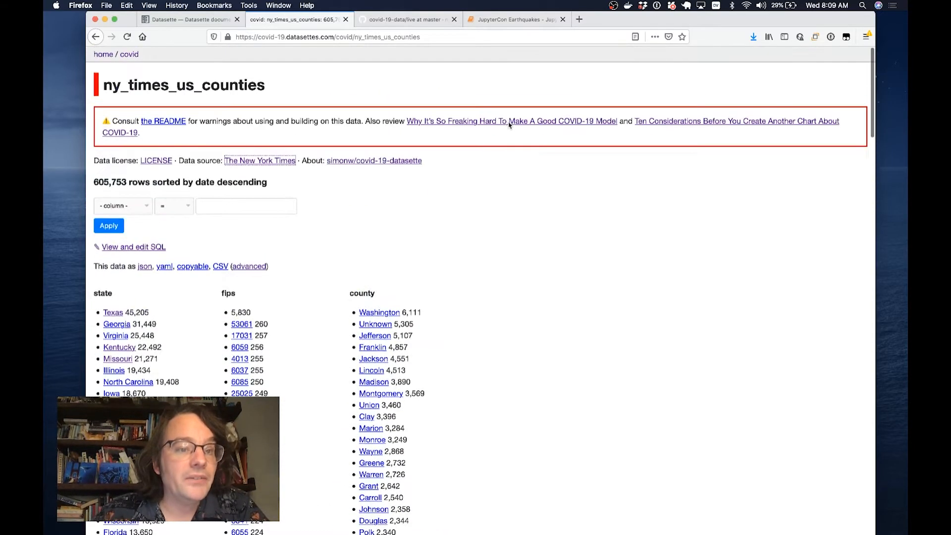
scroll(down, 3)
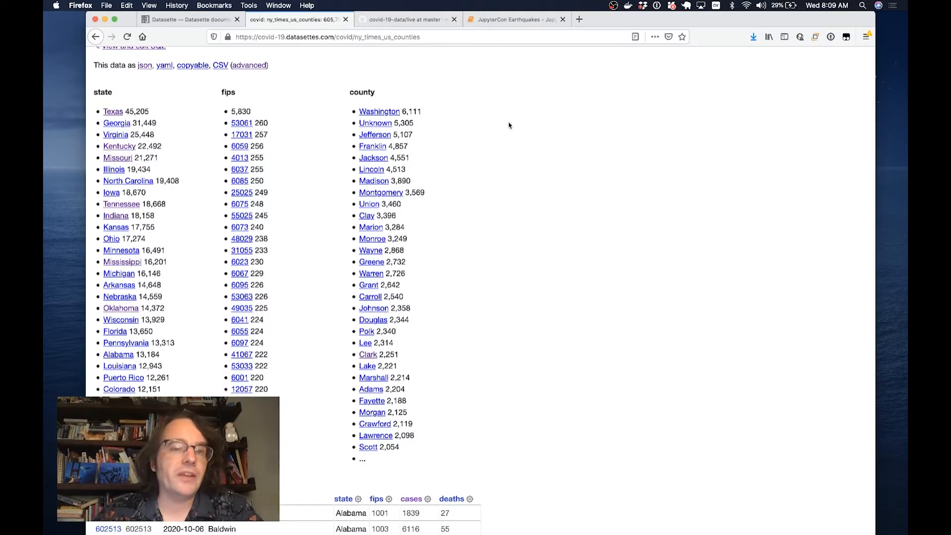
scroll(down, 3)
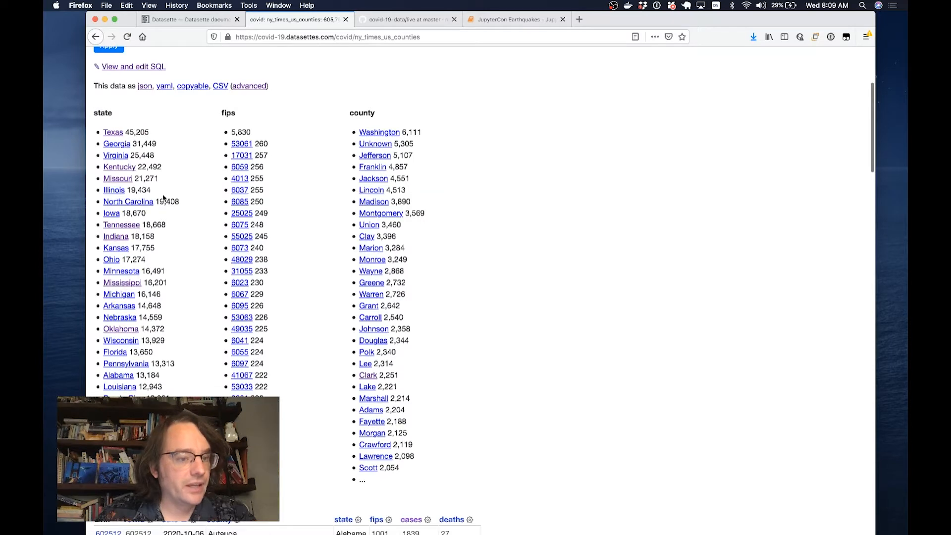
scroll(down, 3)
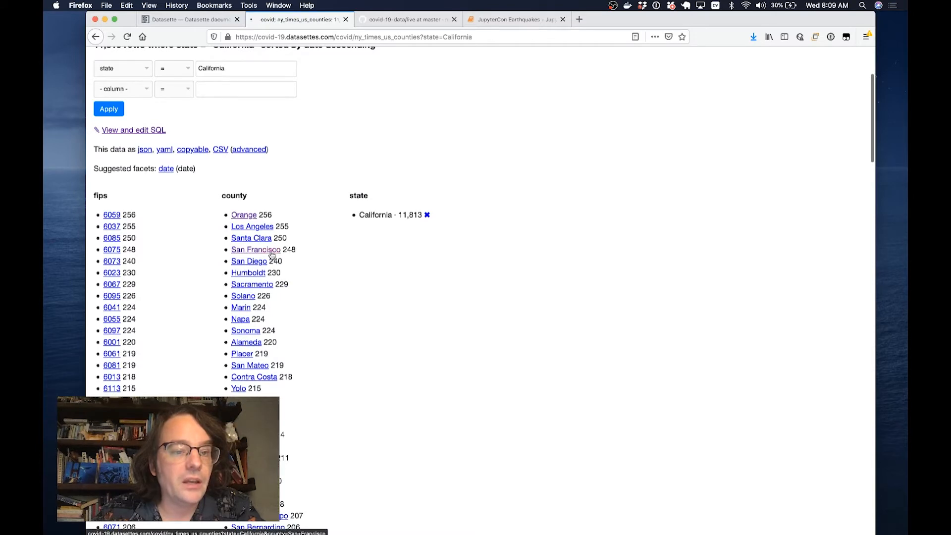
- Pick San Francisco in the county facet, leaving 248 rows sorted by date descending
click(254, 249)
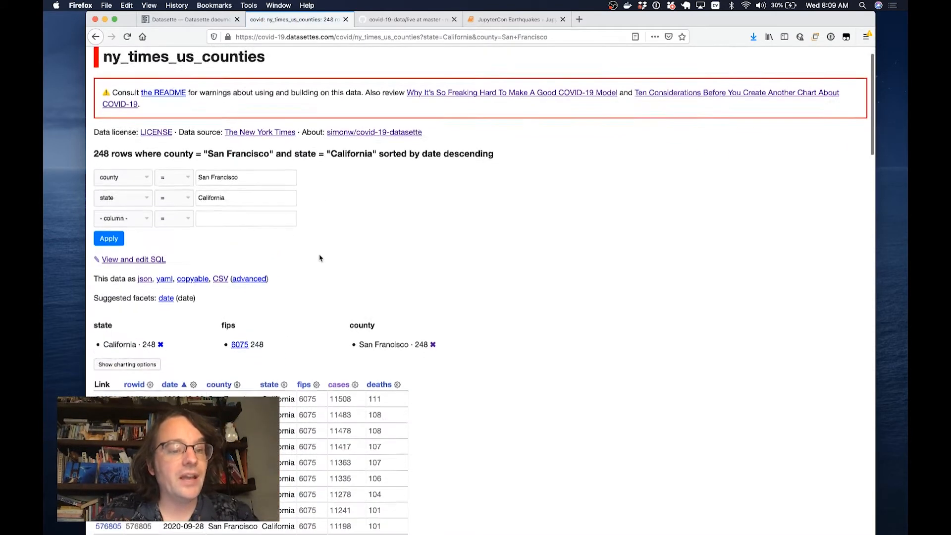
scroll(down, 3)
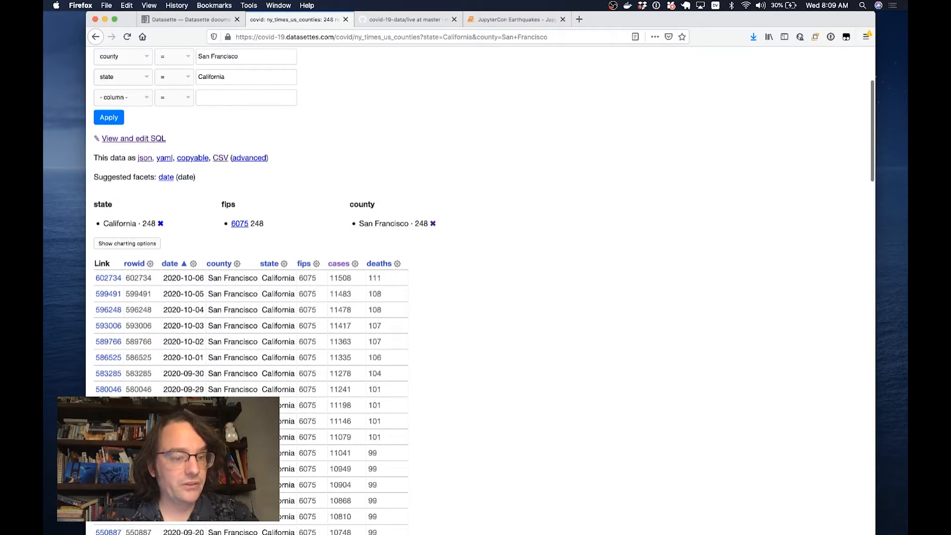
scroll(down, 3)
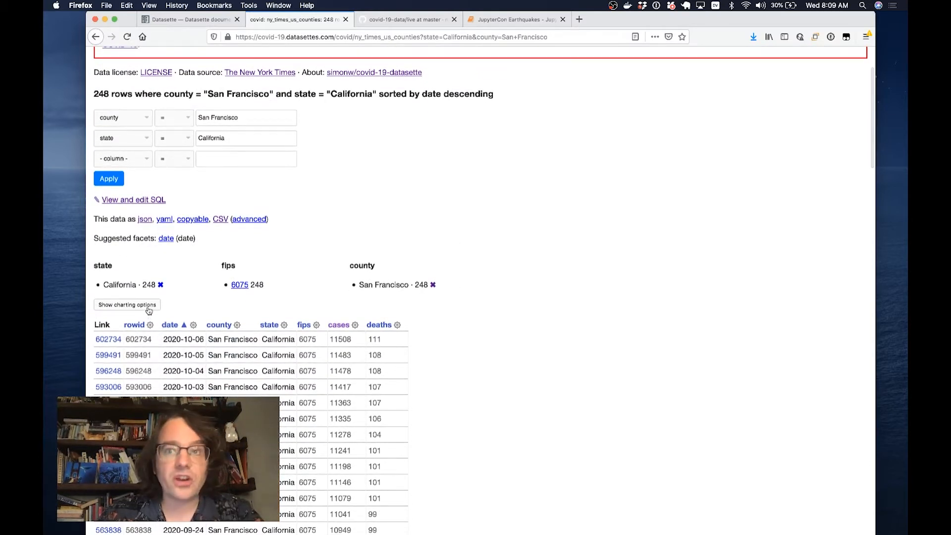
- Plot cases (Y) against date (X) as a bar chart, then view the San Francisco rows as CSV
click(126, 304)
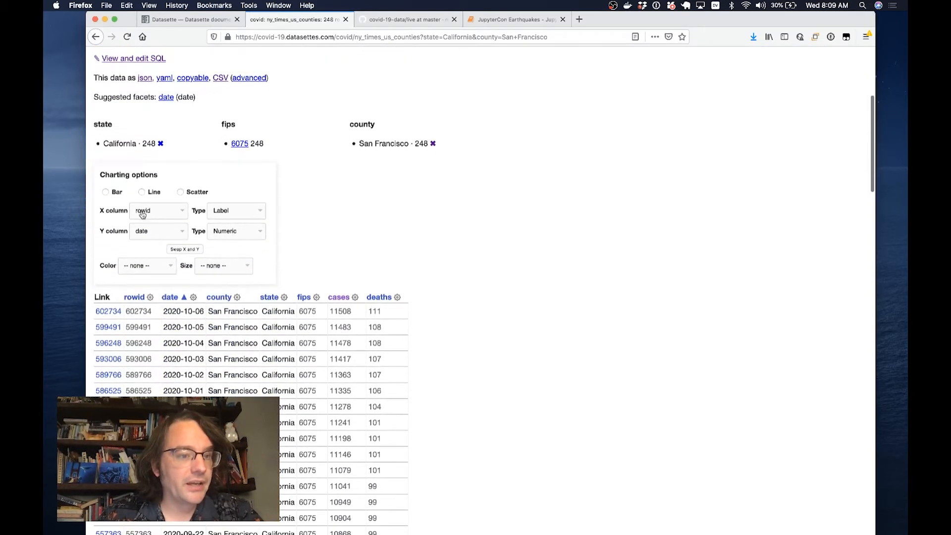
click(158, 210)
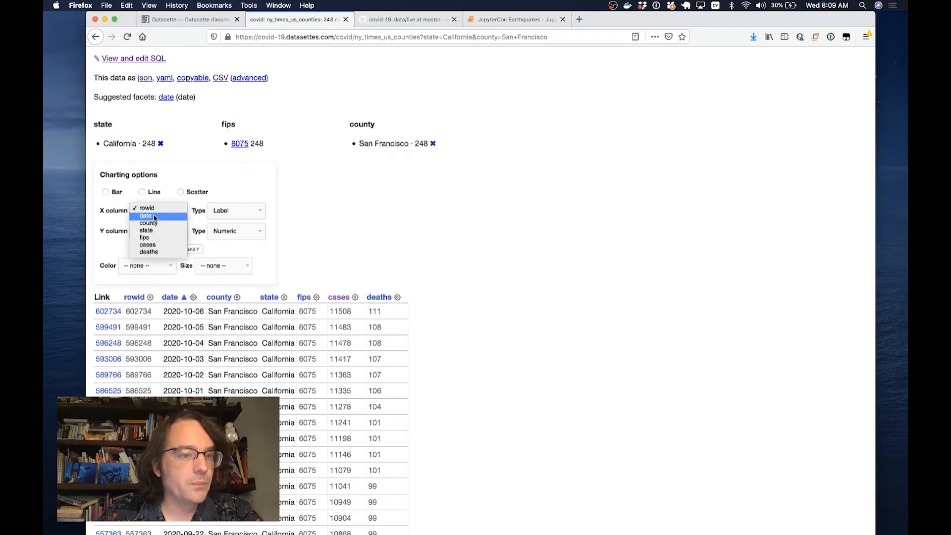
click(146, 216)
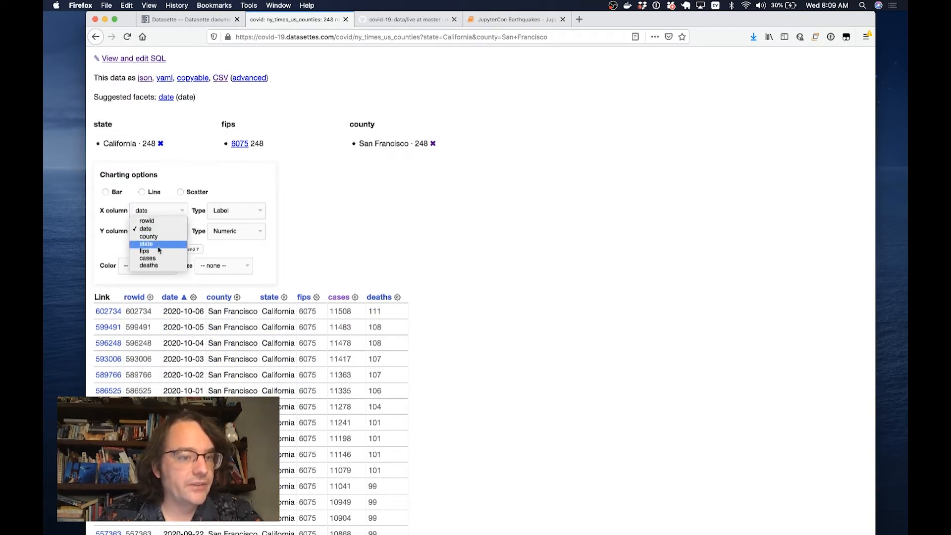
click(106, 191)
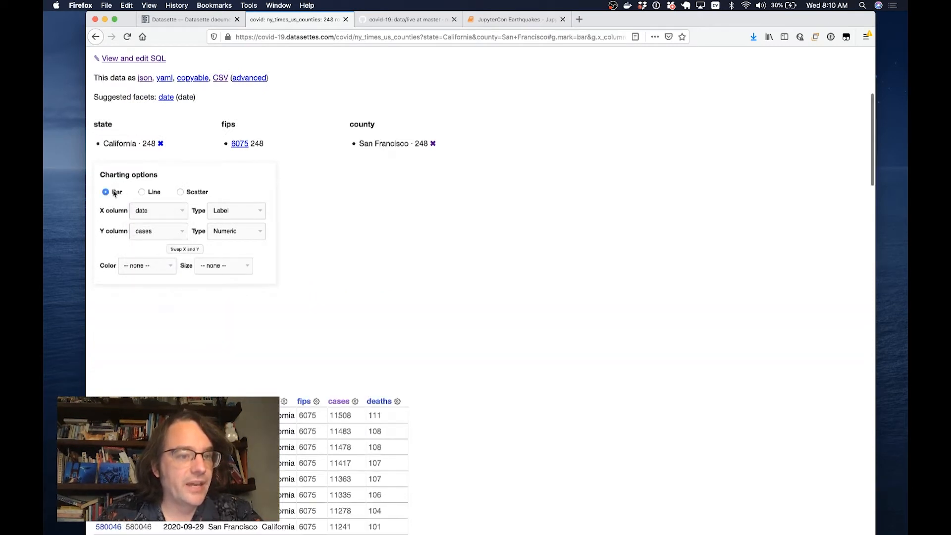
click(105, 191)
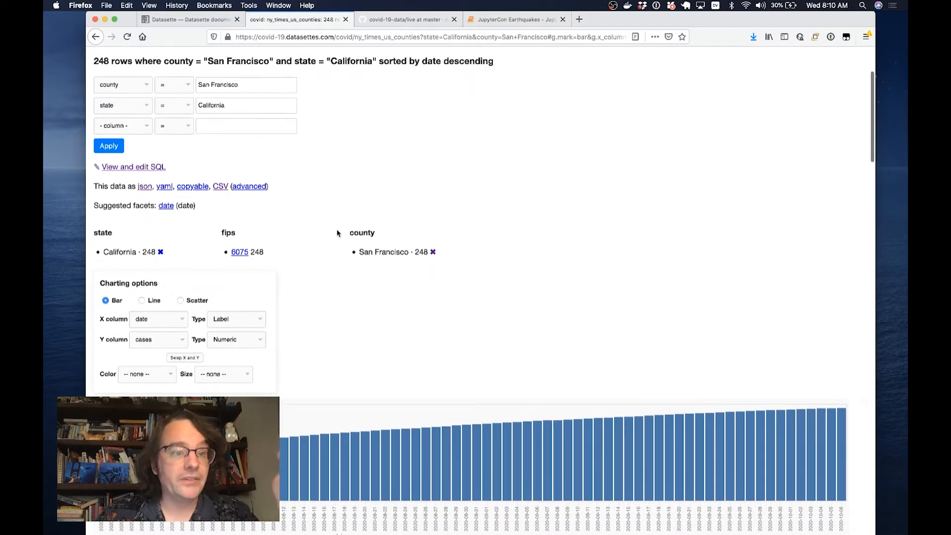
click(145, 187)
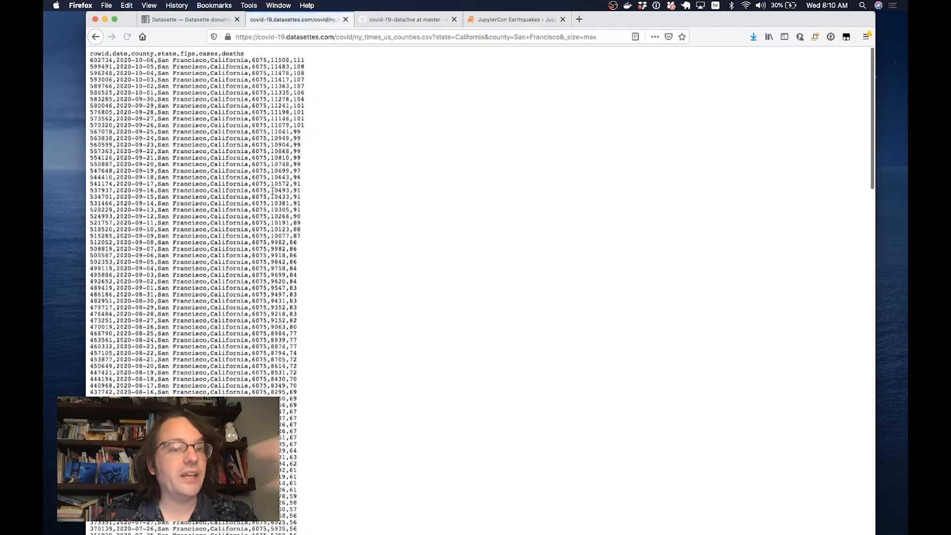
- Back on the table page, enable 'stream all rows' for the CSV download in Advanced export
click(95, 36)
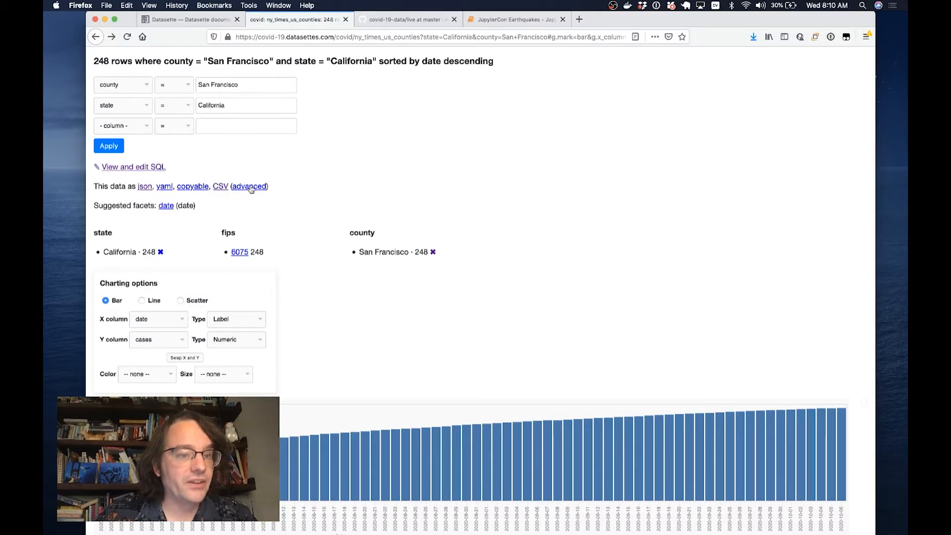
scroll(down, 3)
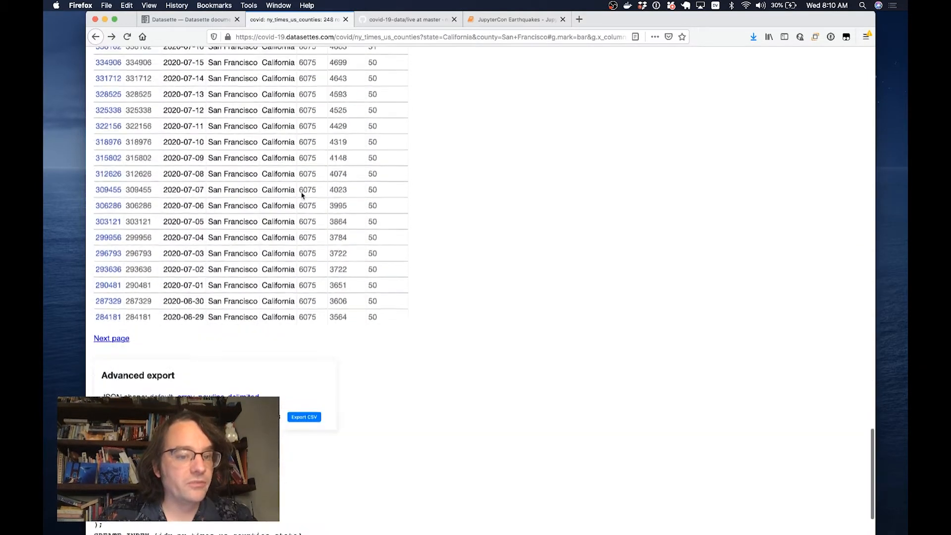
scroll(down, 3)
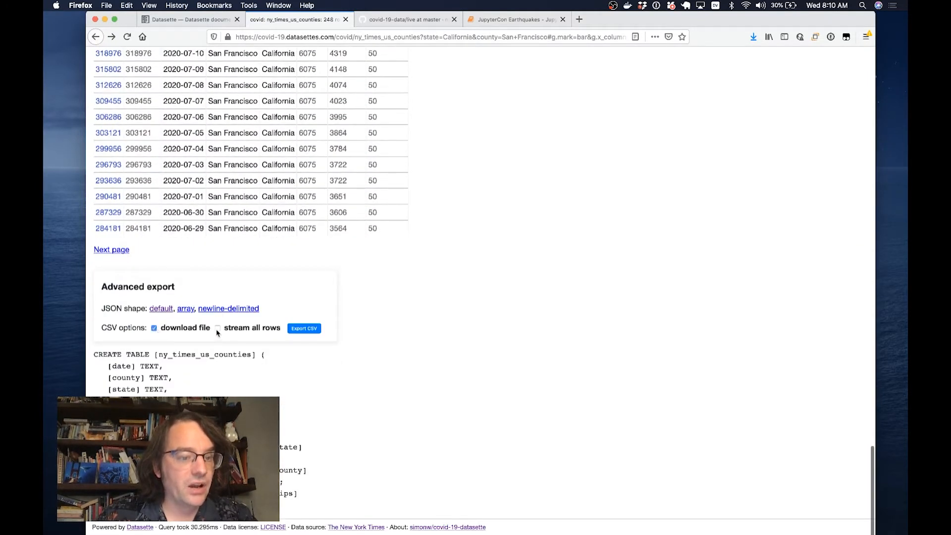
click(217, 328)
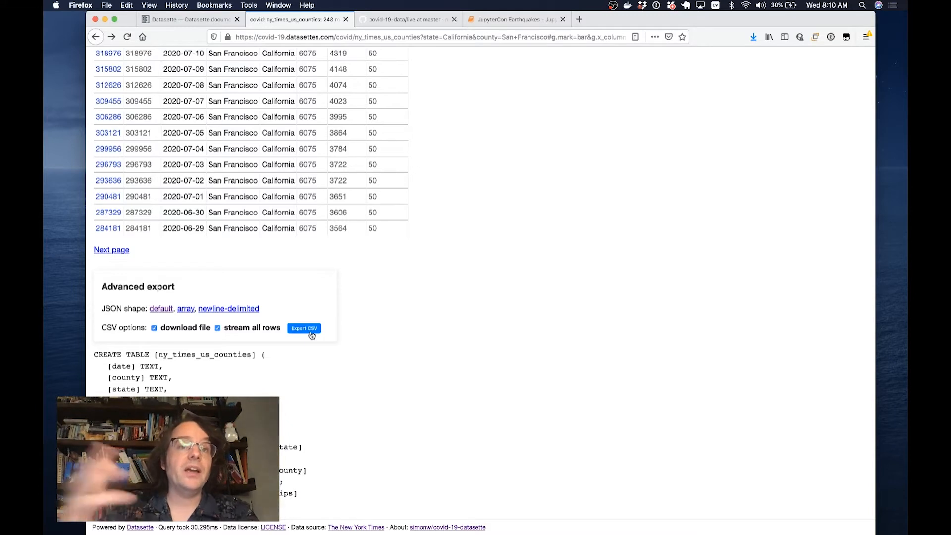
mouse_move(336, 264)
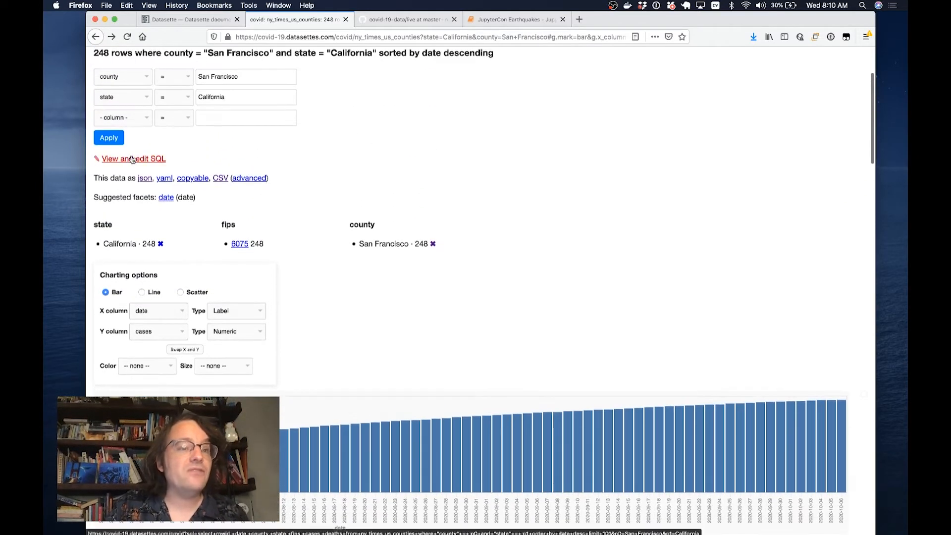
- View the table's query as formatted SQL and select the state and fips columns for removal
click(133, 159)
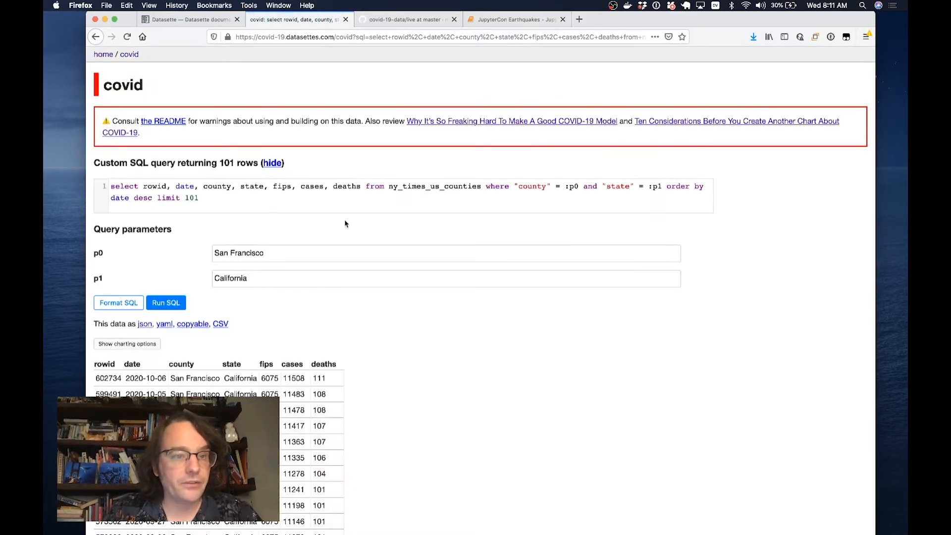
click(118, 303)
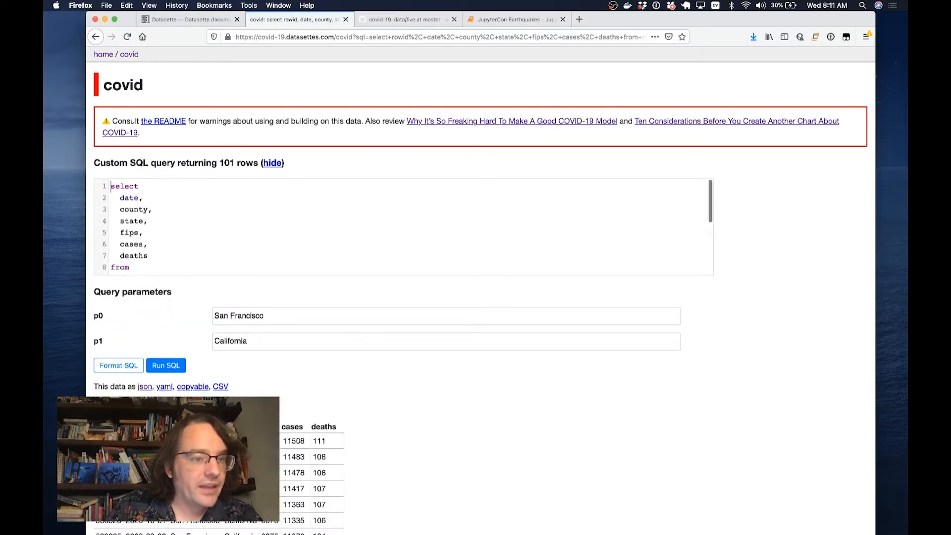
drag(120, 220, 143, 232)
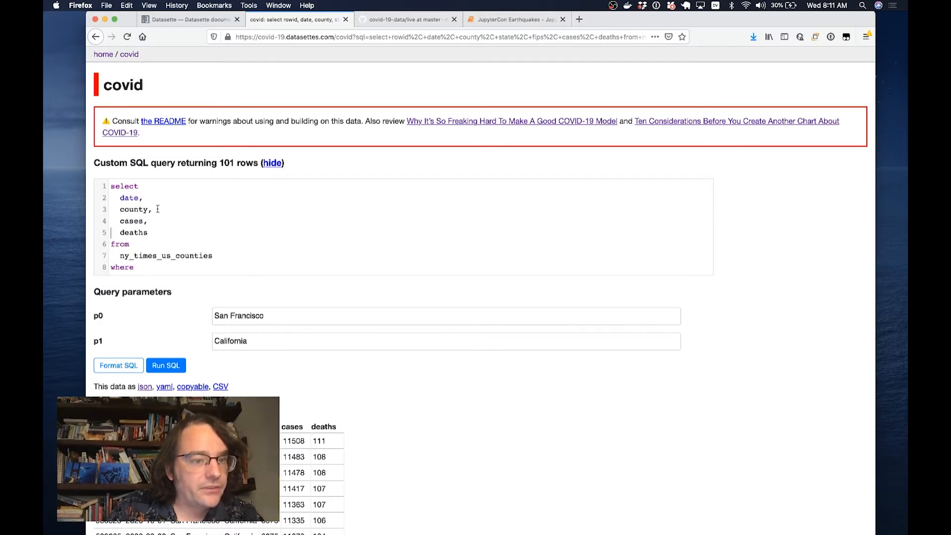
scroll(down, 3)
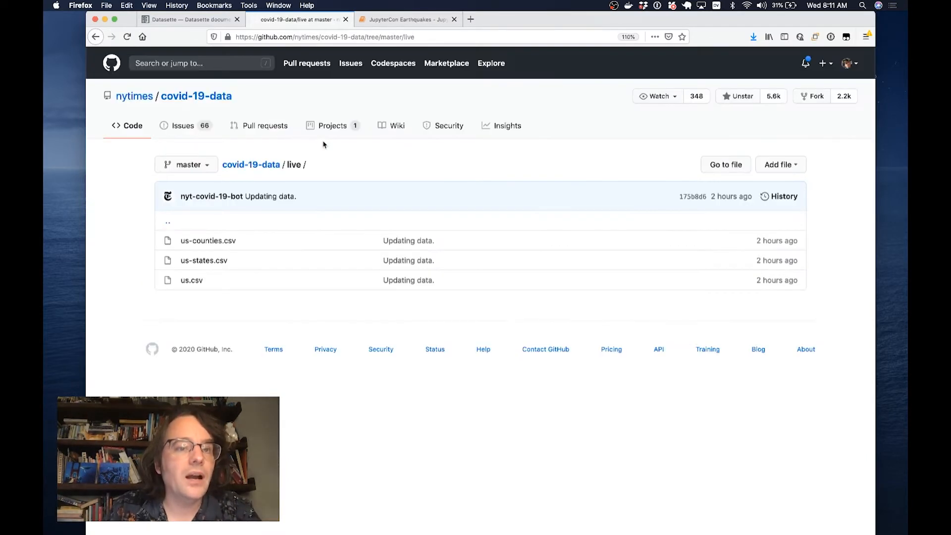
- Switch to the JupyterCon Earthquakes notebook holding the USGS weekly GeoJSON feed URL cell
click(297, 19)
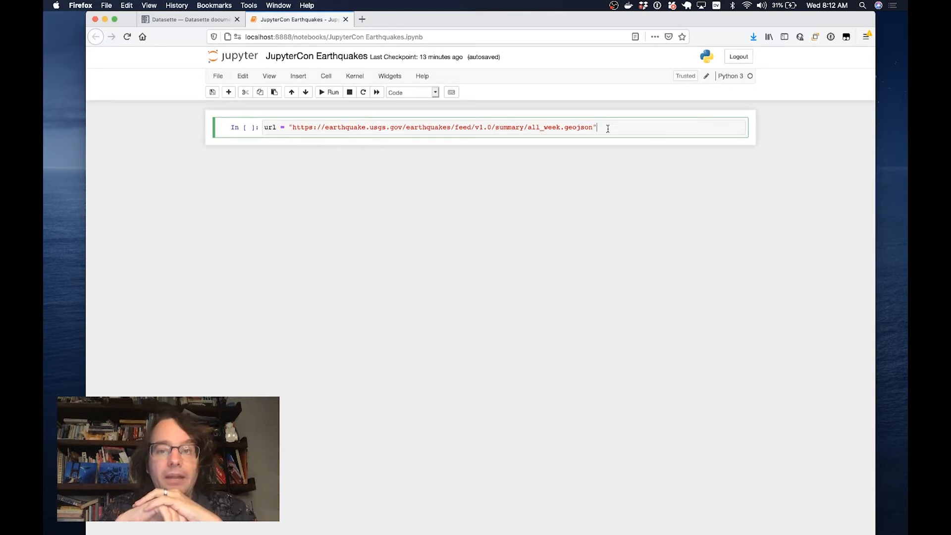
mouse_move(383, 171)
text(print(url)
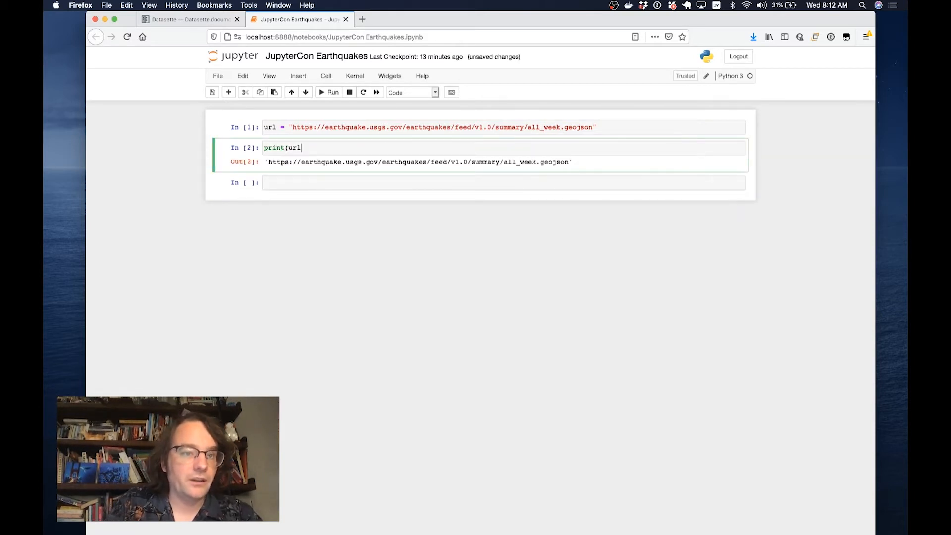
- View the USGS feed's JSON with the features list expanded, then go back to the notebook
click(329, 91)
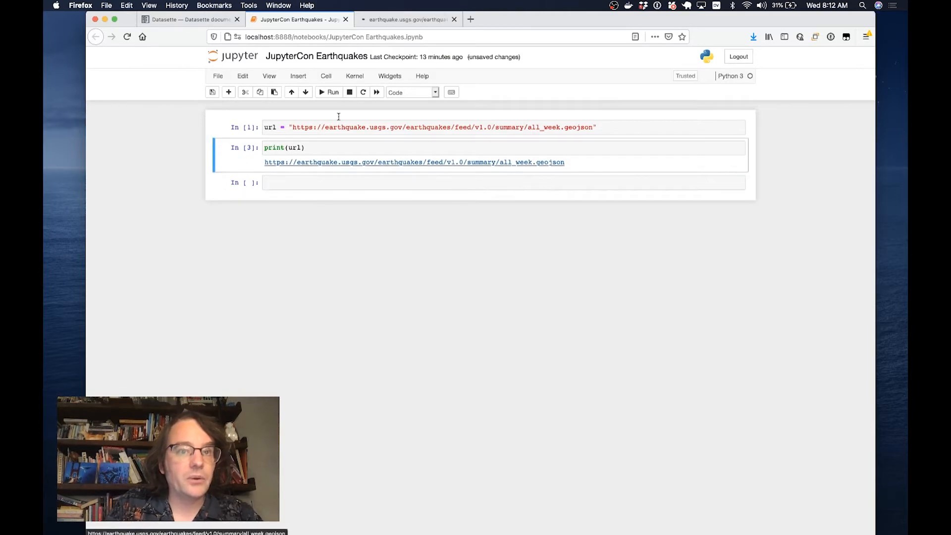
click(403, 19)
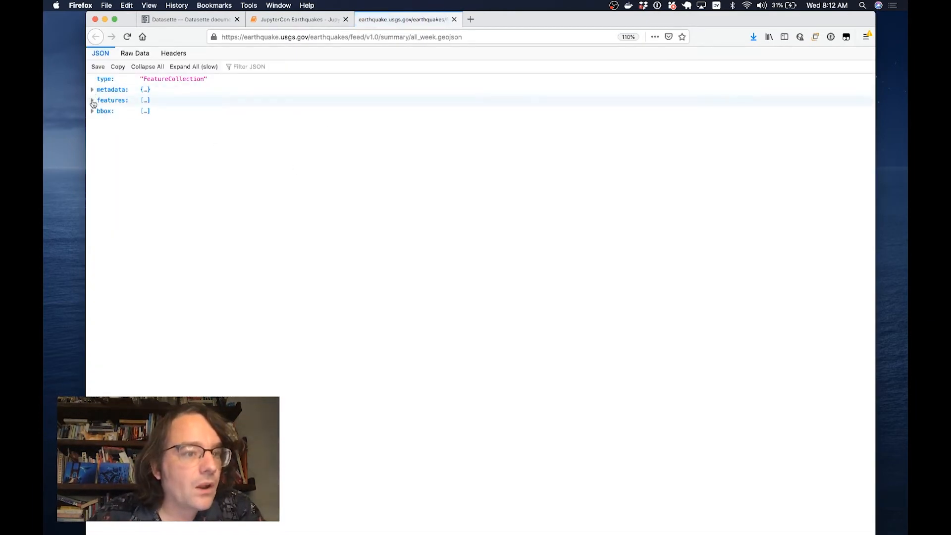
click(112, 100)
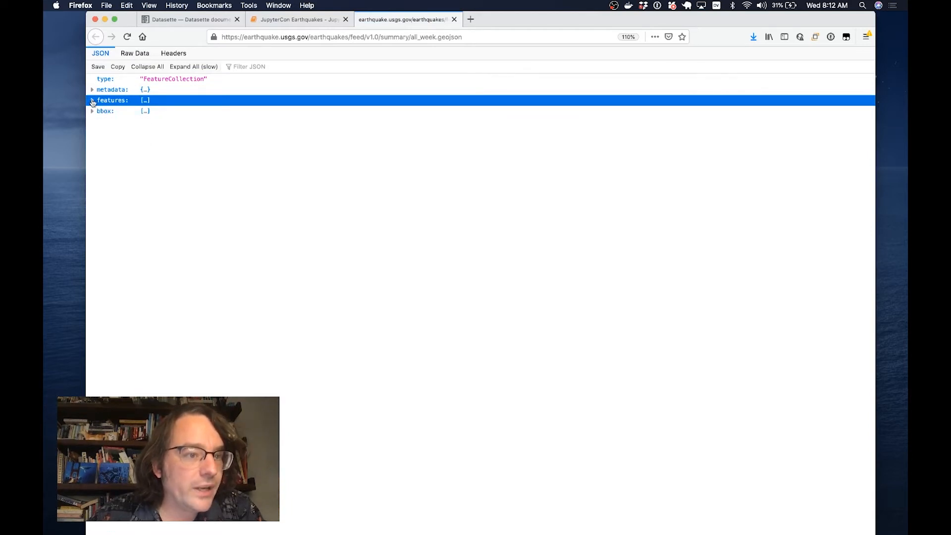
click(91, 100)
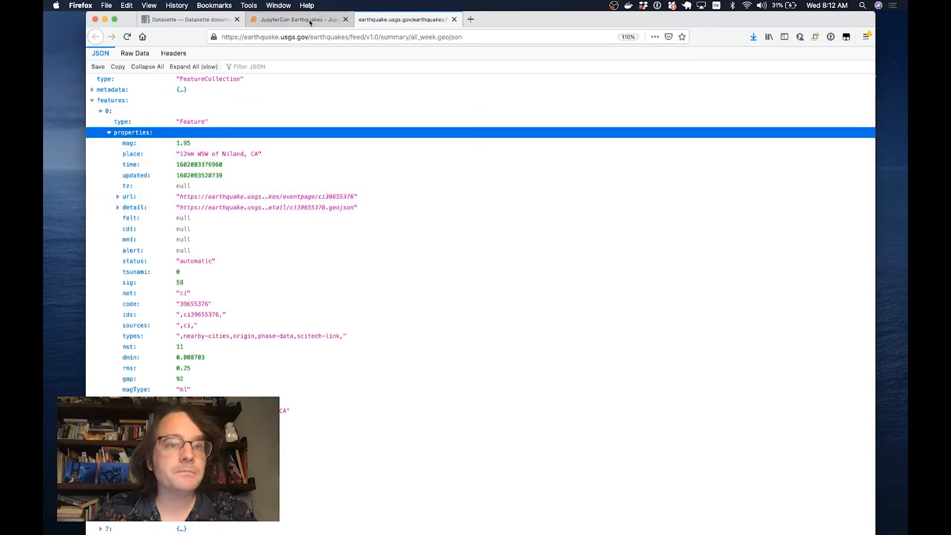
click(297, 19)
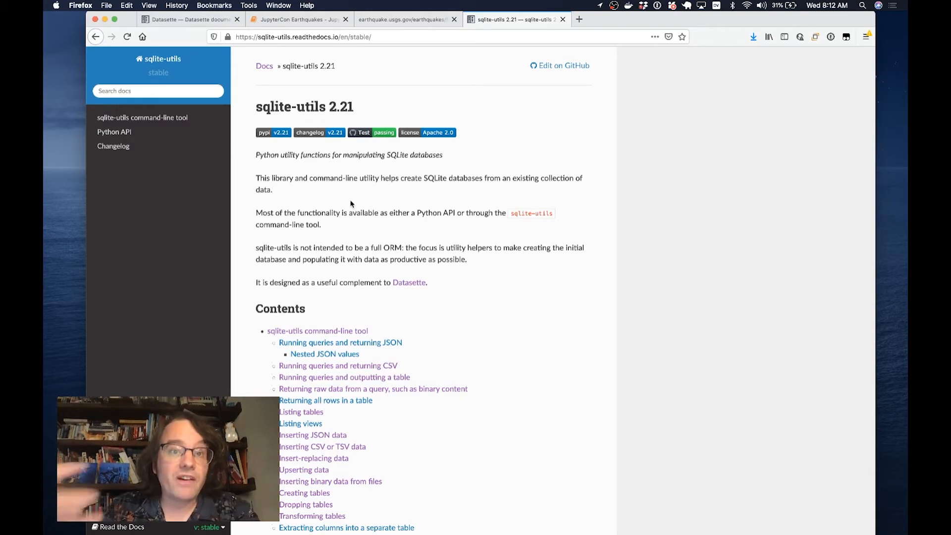
- Return to the JupyterCon Earthquakes notebook tab with its new empty cell
click(297, 19)
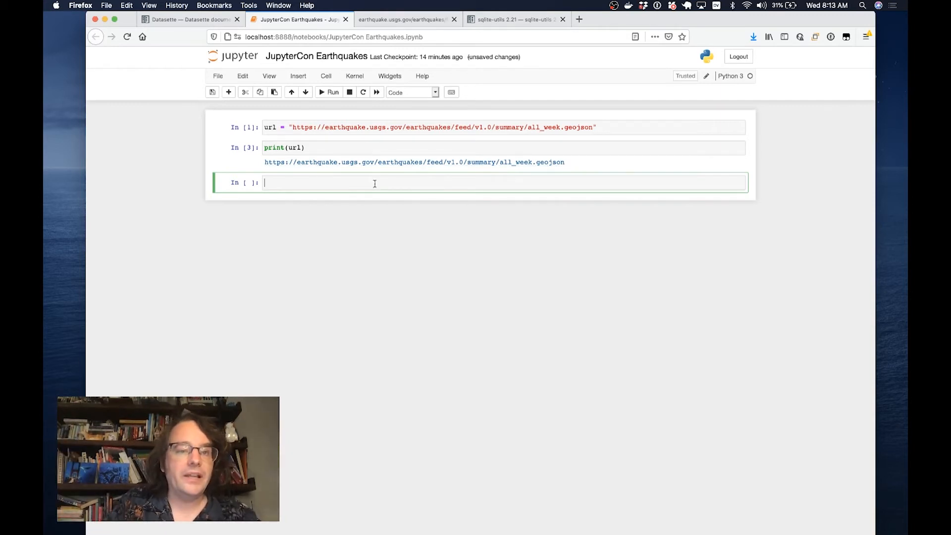
- Fetch the feed JSON with httpx and begin a feature(f) function copying each quake's properties
text(import httpx)
text(data = httpx.get(url).json())
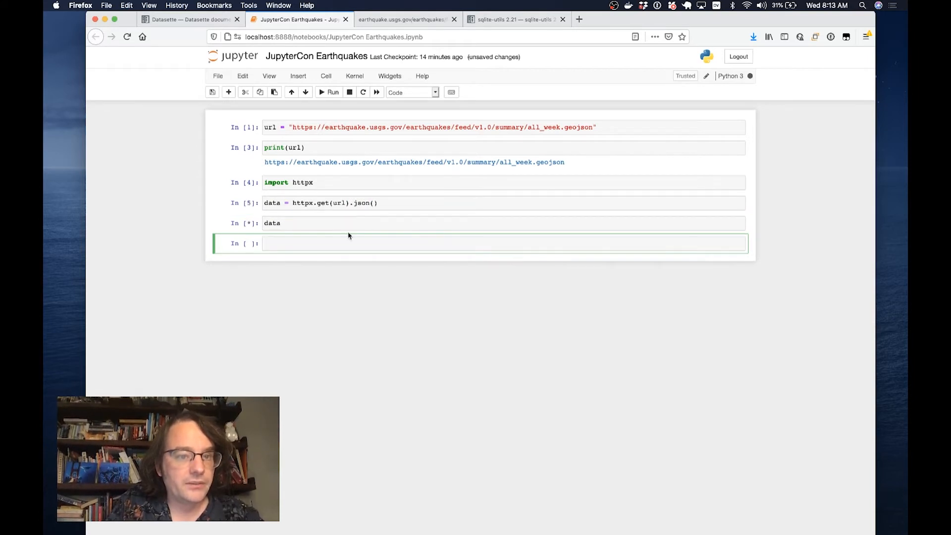
click(333, 91)
text(def )
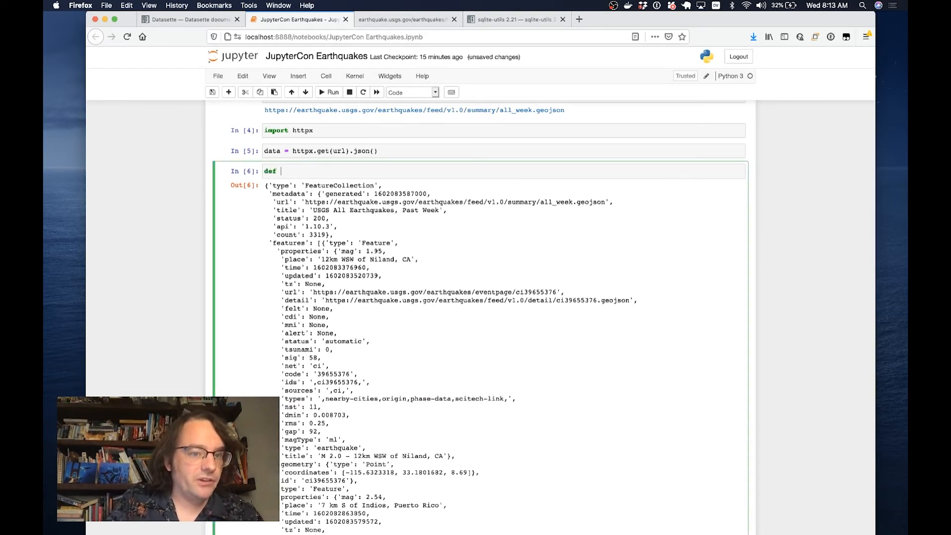
text(feature(f):)
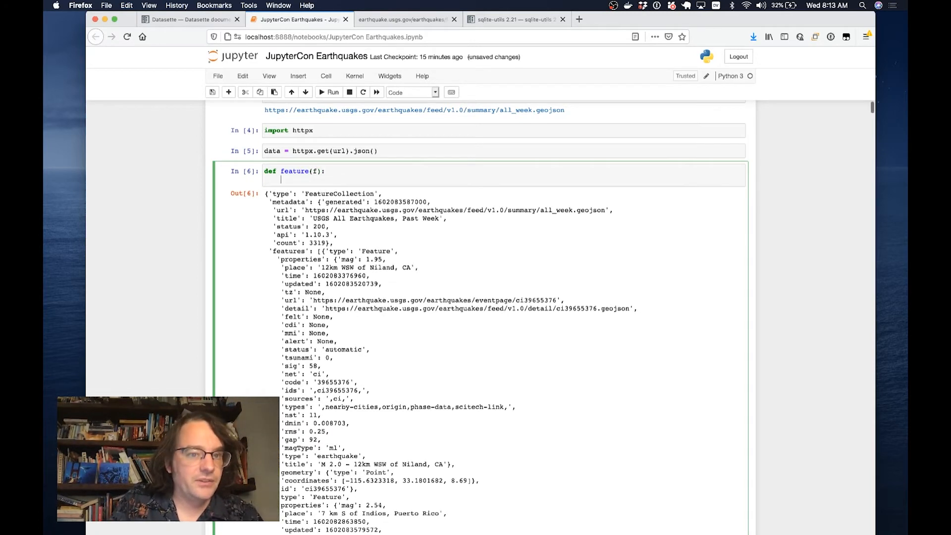
text(d = f["properties)
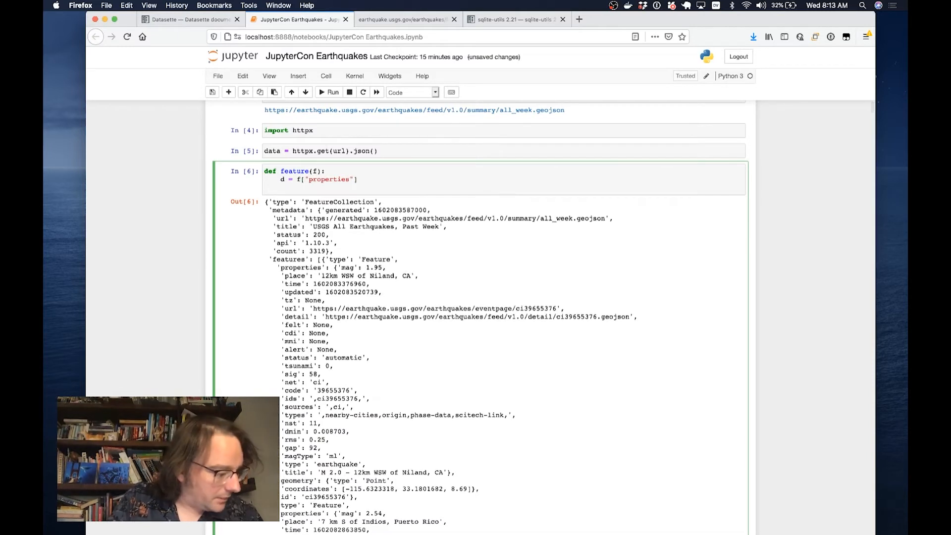
text(d[''])
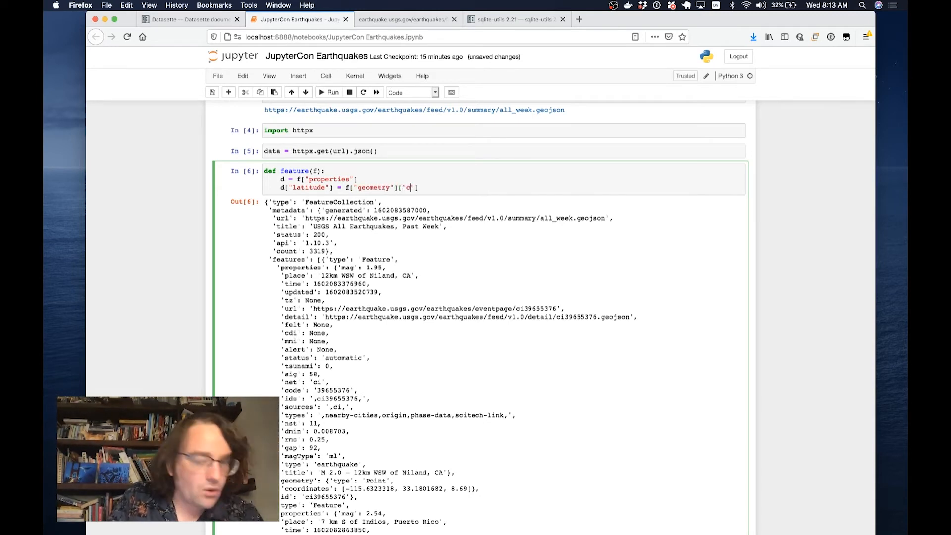
- Add latitude, longitude and id to the dict, return it, and test feature() on the first quake
text(oor)
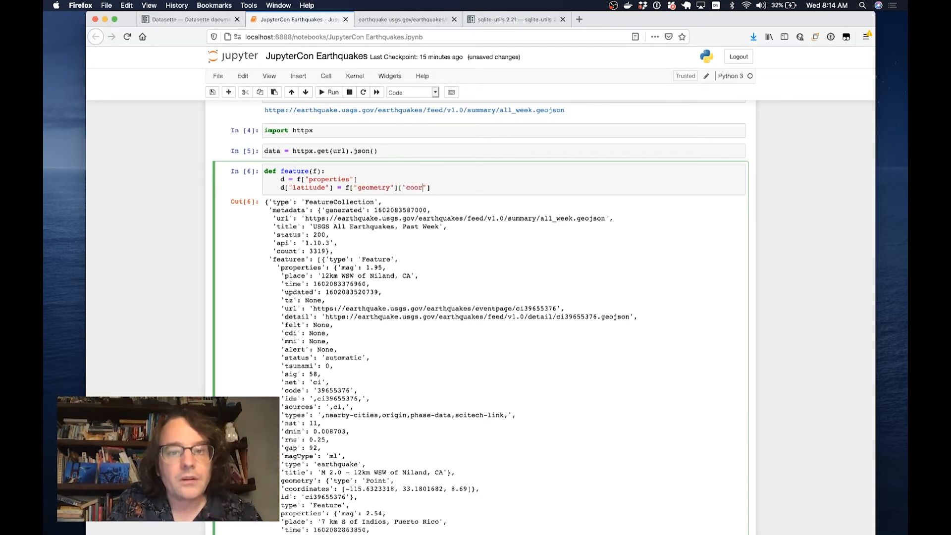
text(inates"][1])
text(d["longitude"] = f["geometry"]["coordinates"][0)
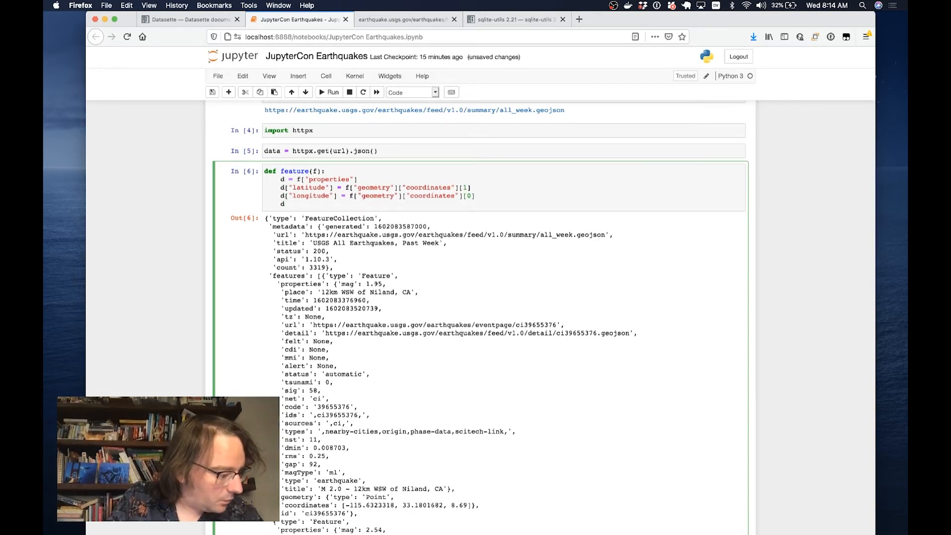
text(d["id"] =)
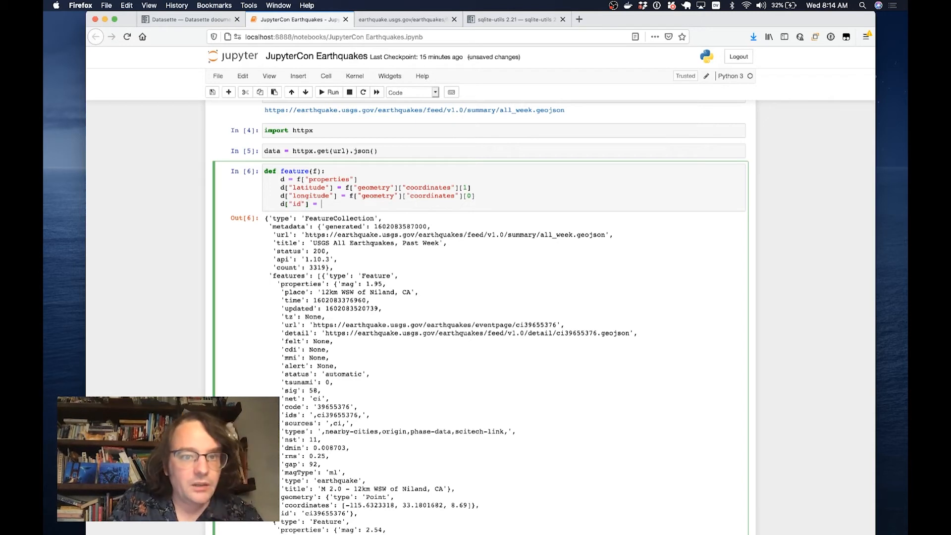
text(f["id"])
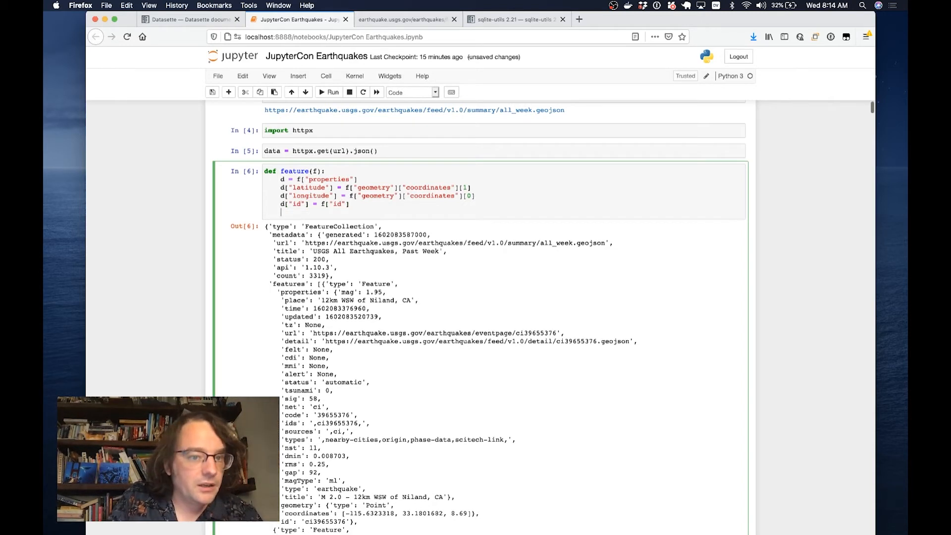
text(return d)
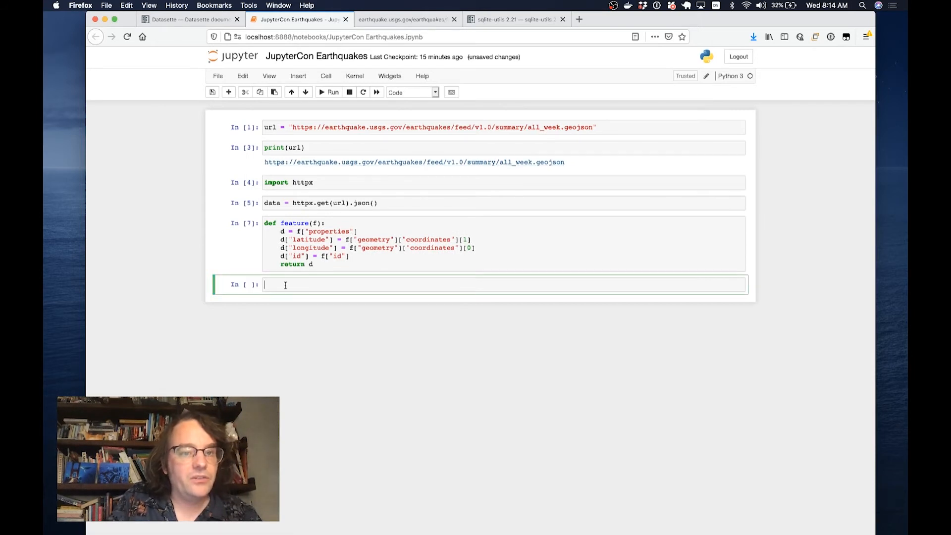
text(feature())
text(import)
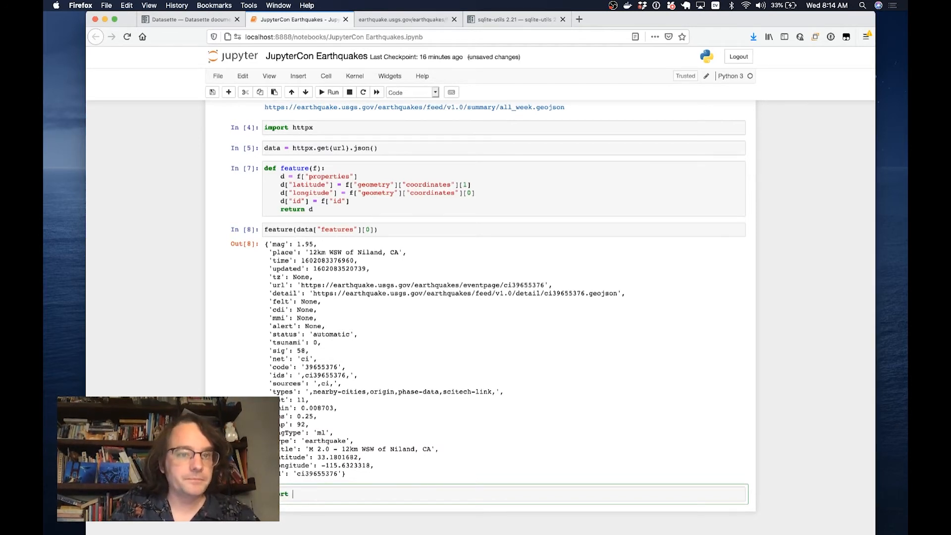
- Create a sqlite_utils Database at /tmp/earthquakes.db as db
text(sqlite_utils)
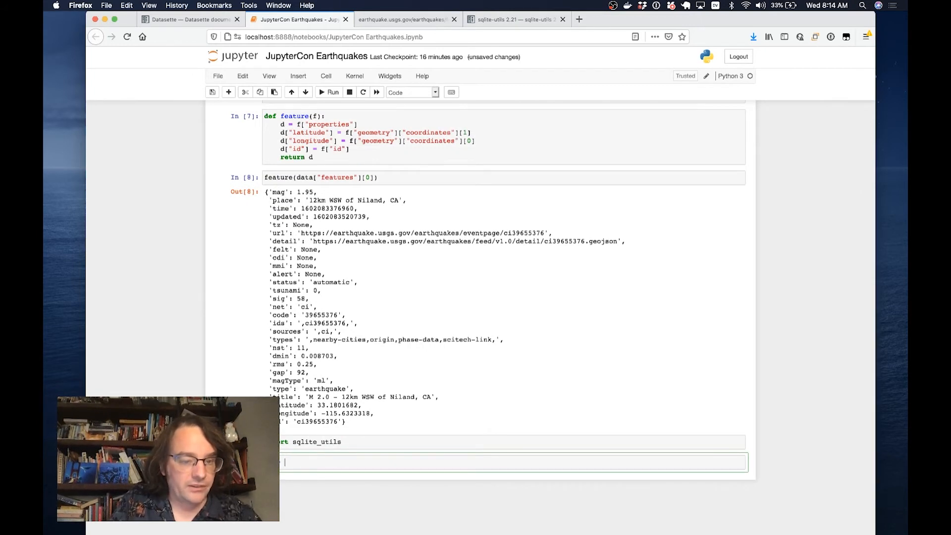
text(sqlite_utils.Database("/tmp/")
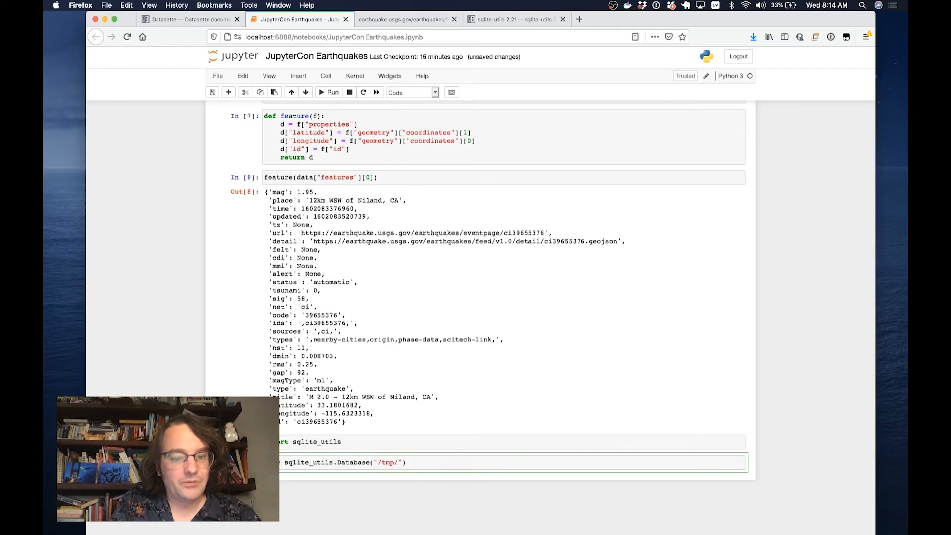
text(earthquakes.)
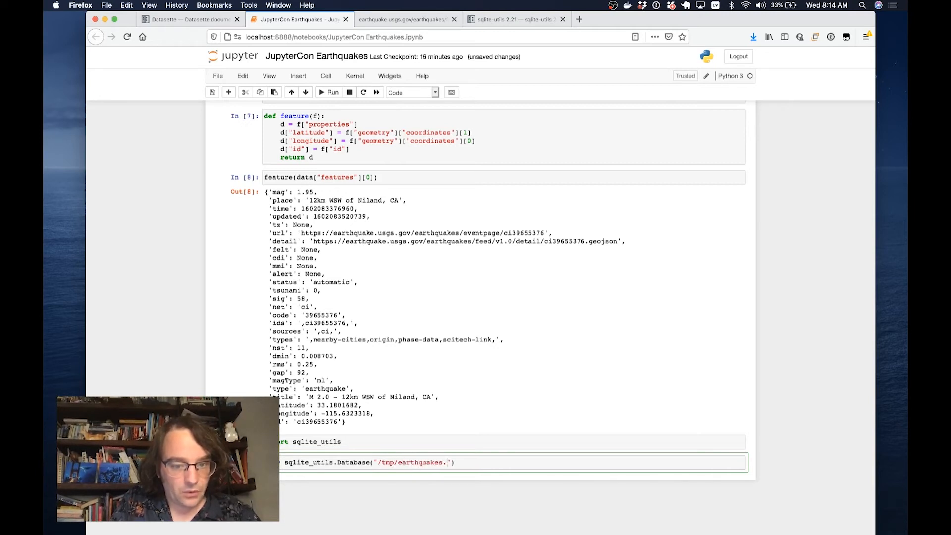
text(db)
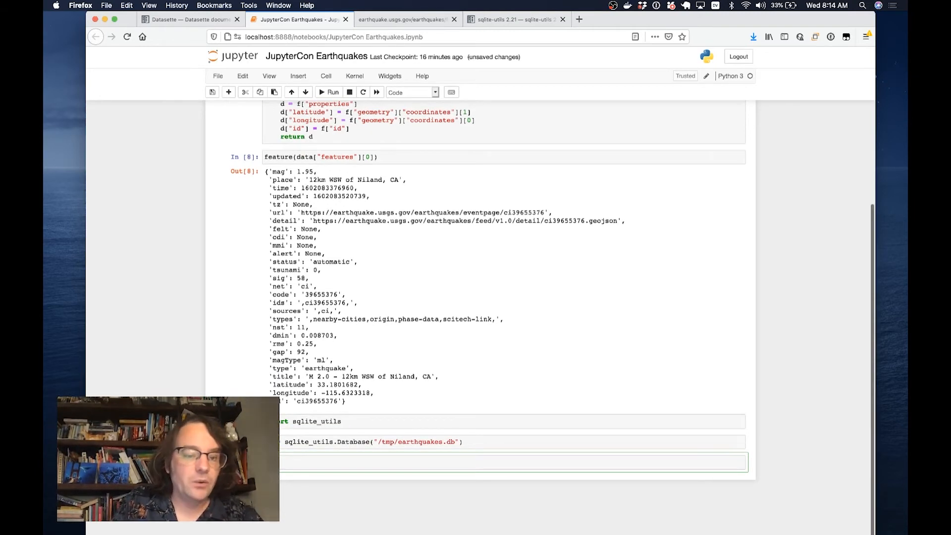
text("])
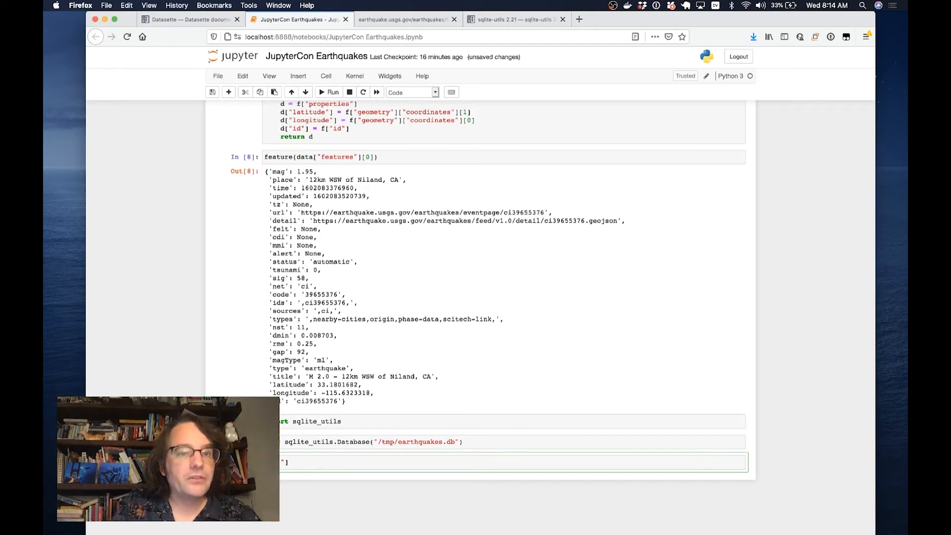
- Insert every feature(f) for f in data['features'] into the quakes table with pk="id"
text(quakes)
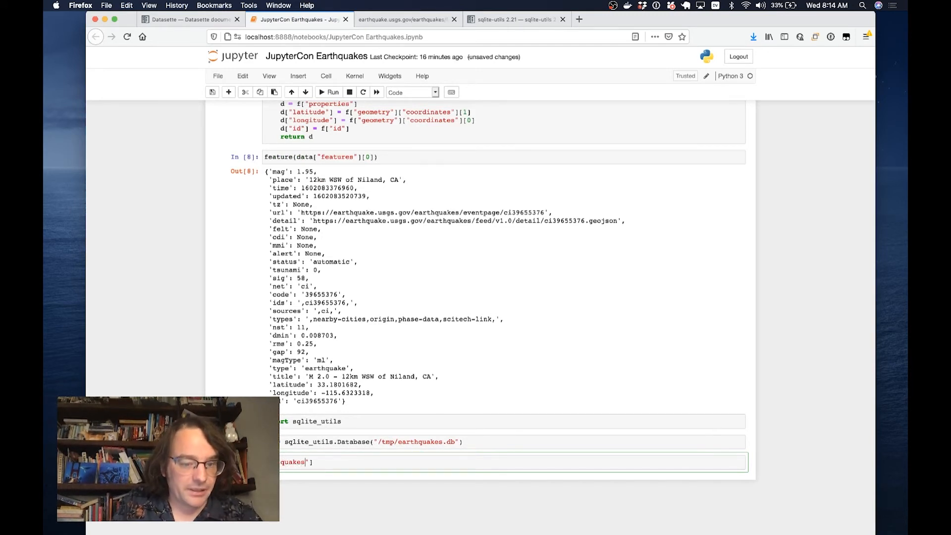
text(.insert_all()
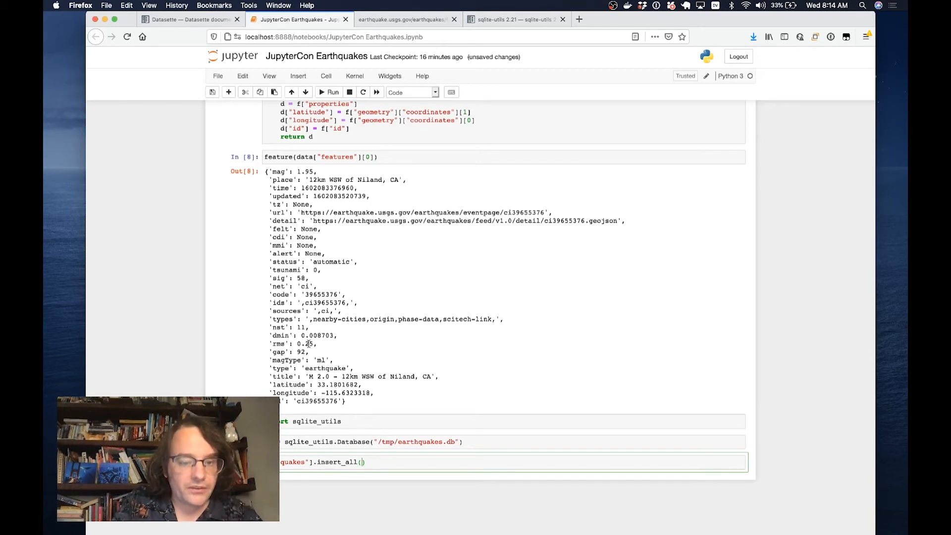
text(feature[])
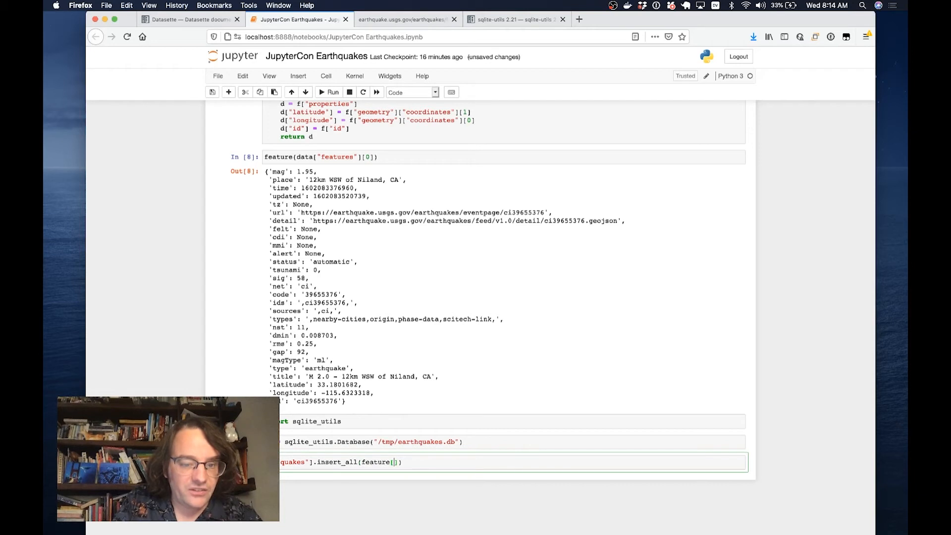
text(for f in data)
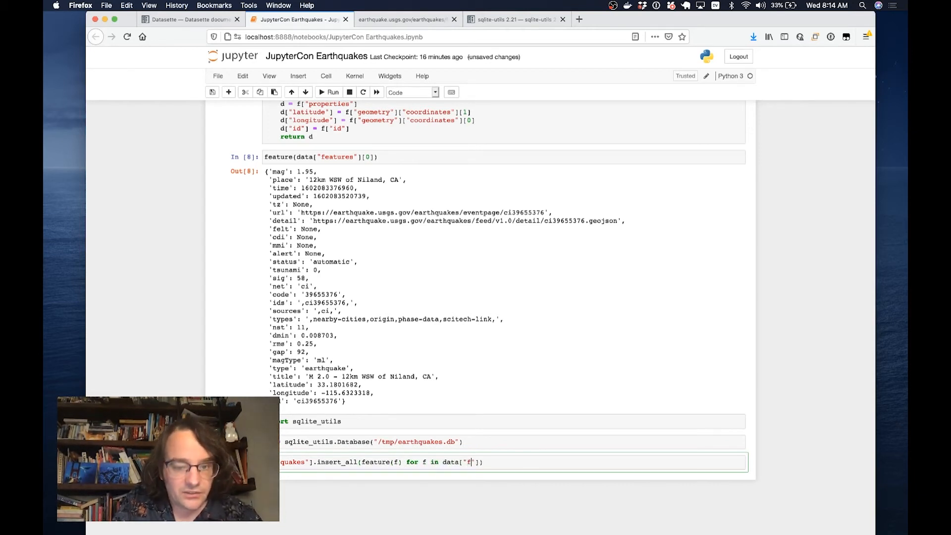
text(eatures)
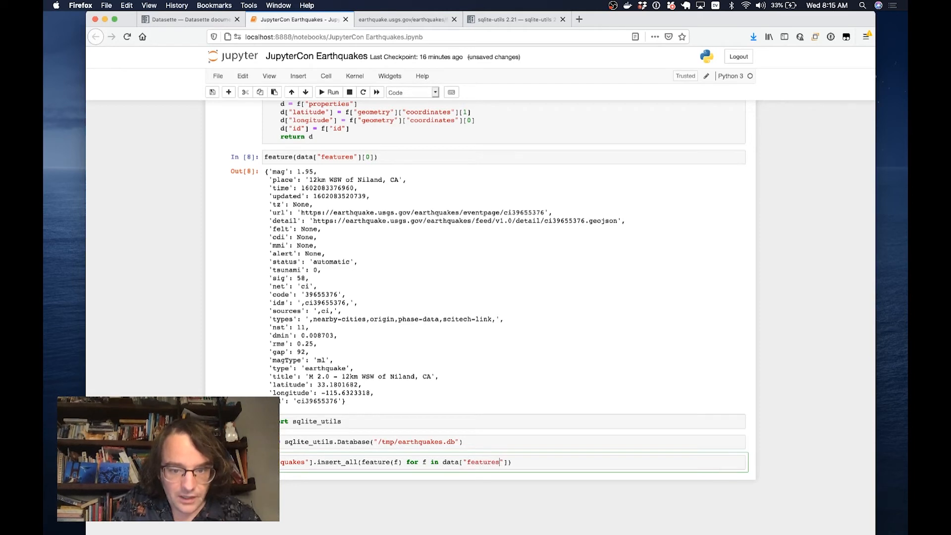
text(, pk="")
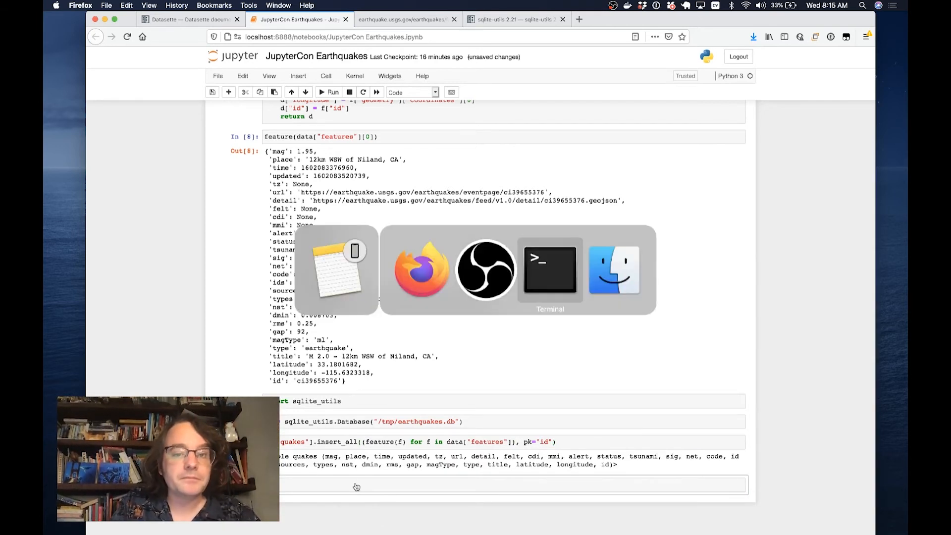
- Launch datasette /tmp/earthquakes.db from the Terminal
click(549, 268)
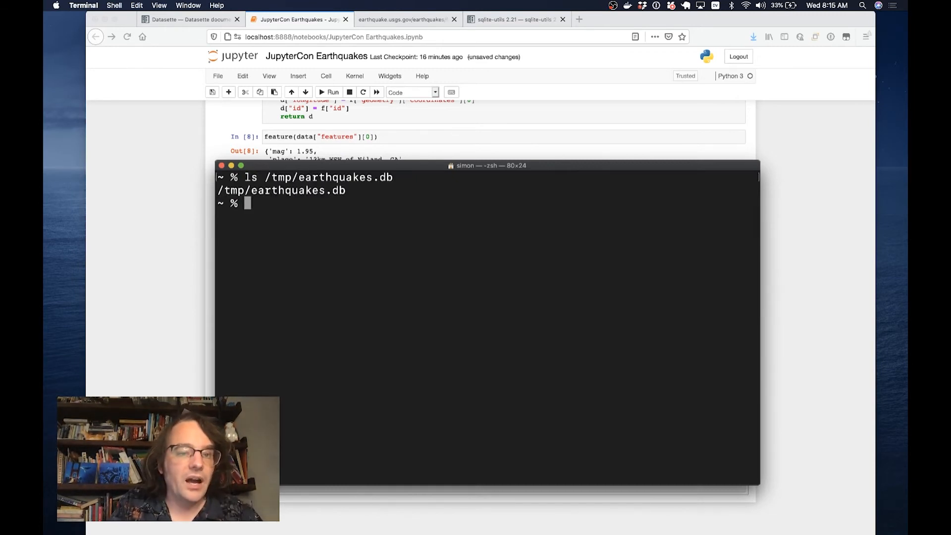
text(datasette /tmp)
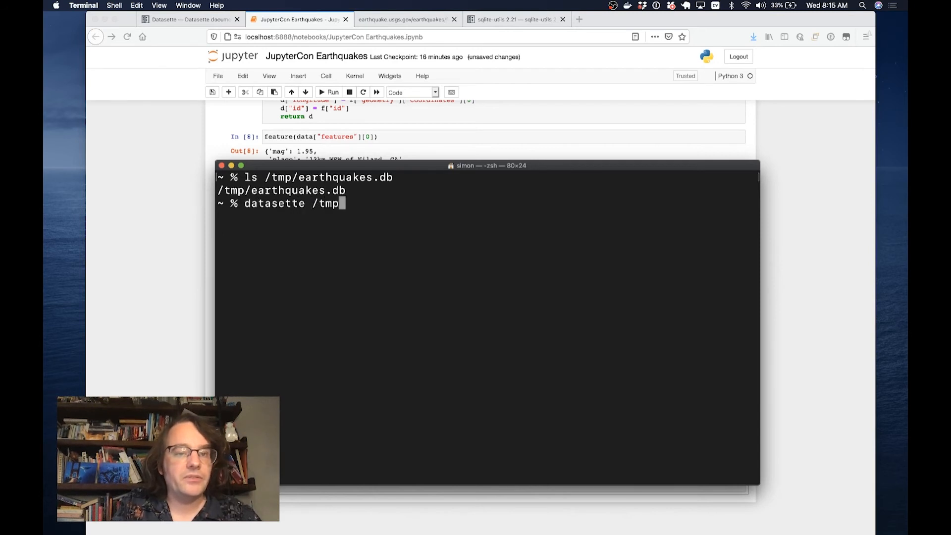
text(/earthquakes.db)
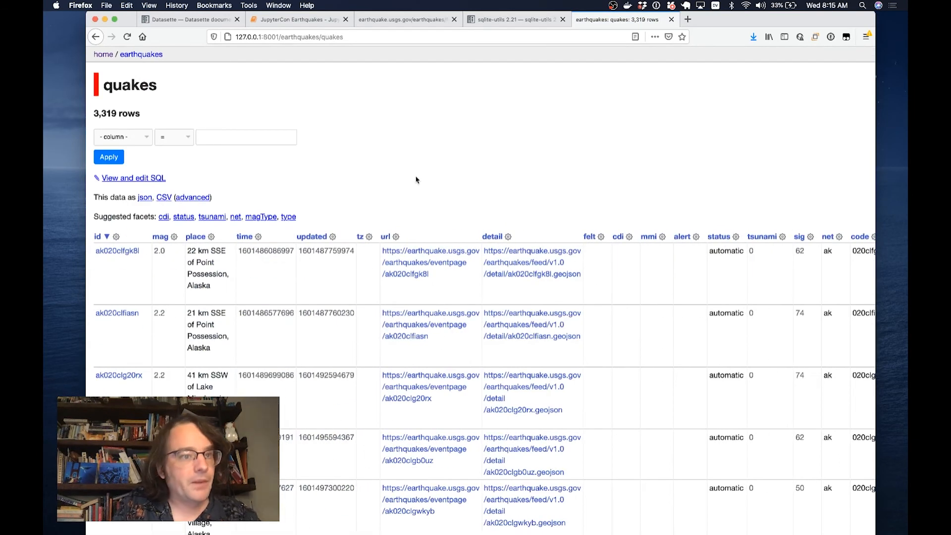
- Filter the quakes table to mag ≥ 2.2, leaving 688 rows
click(123, 136)
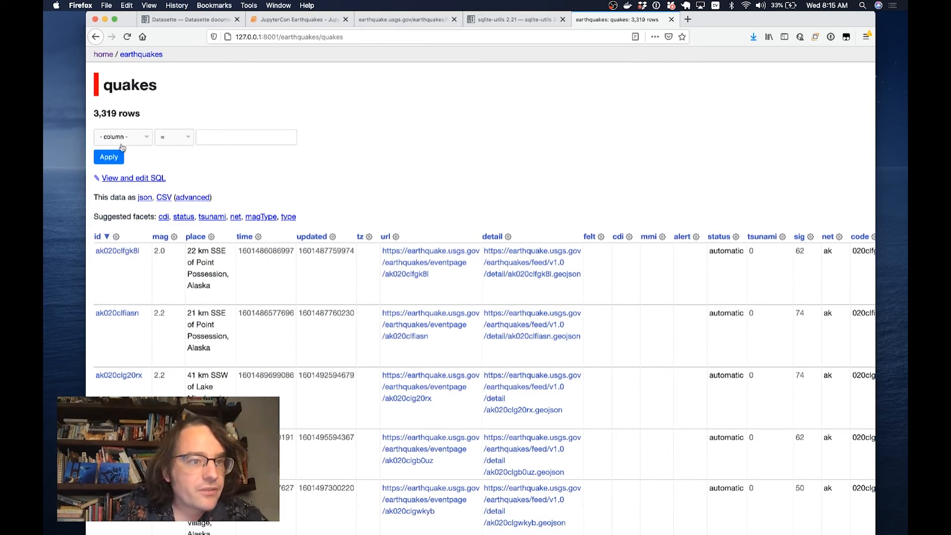
click(120, 137)
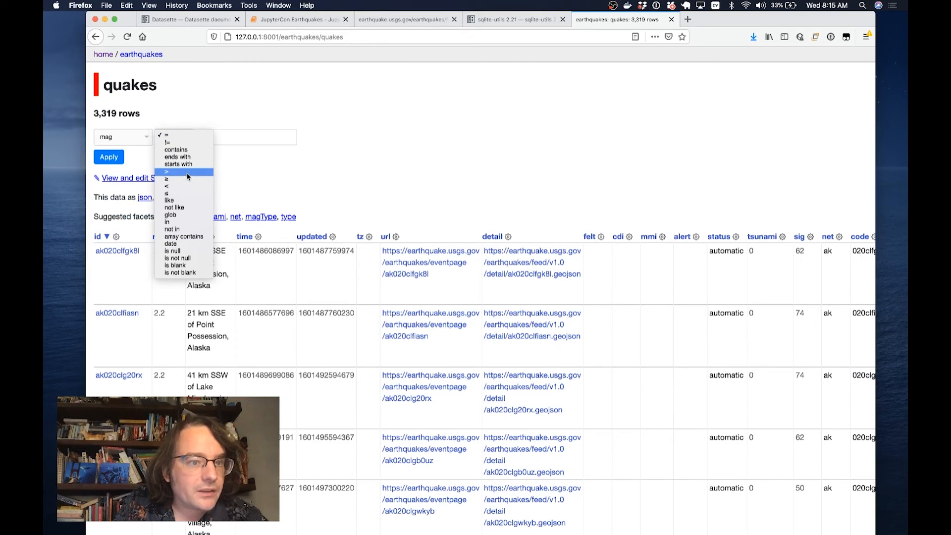
click(170, 178)
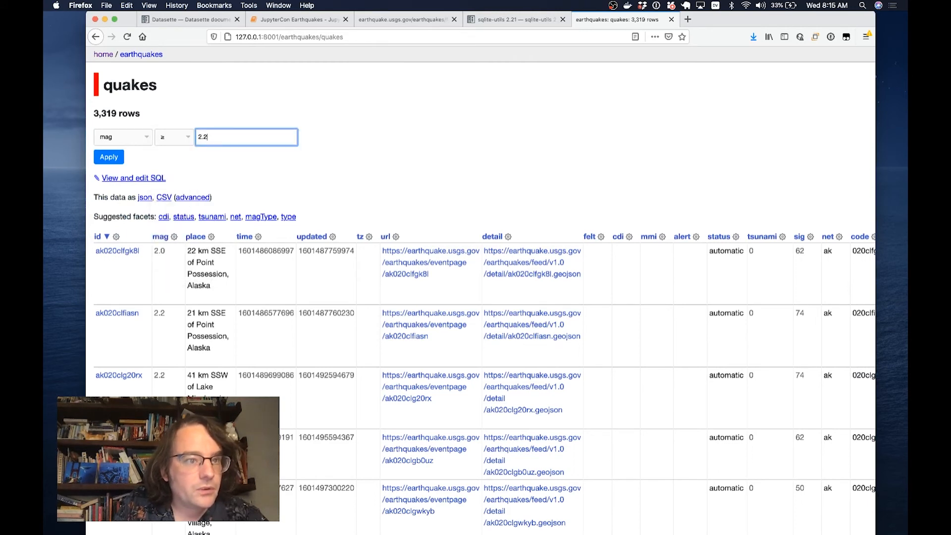
click(109, 157)
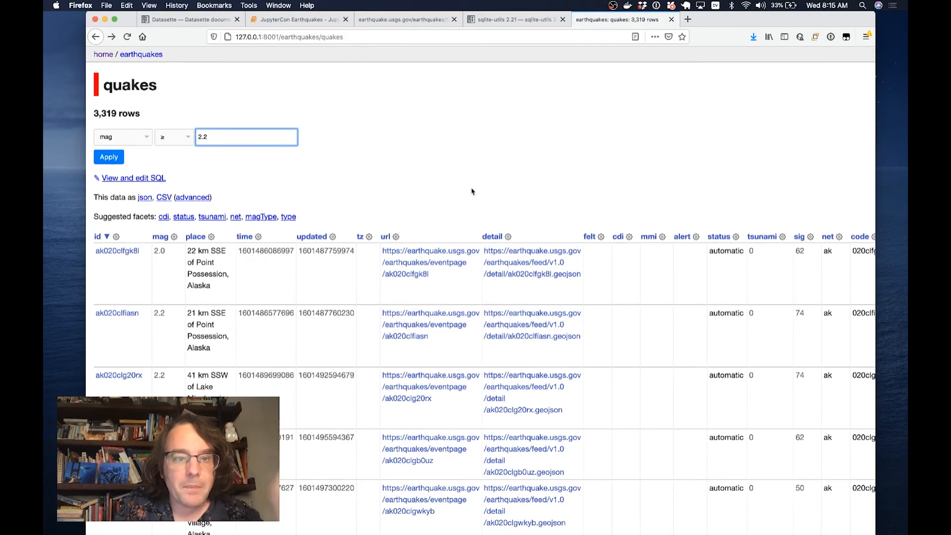
click(108, 156)
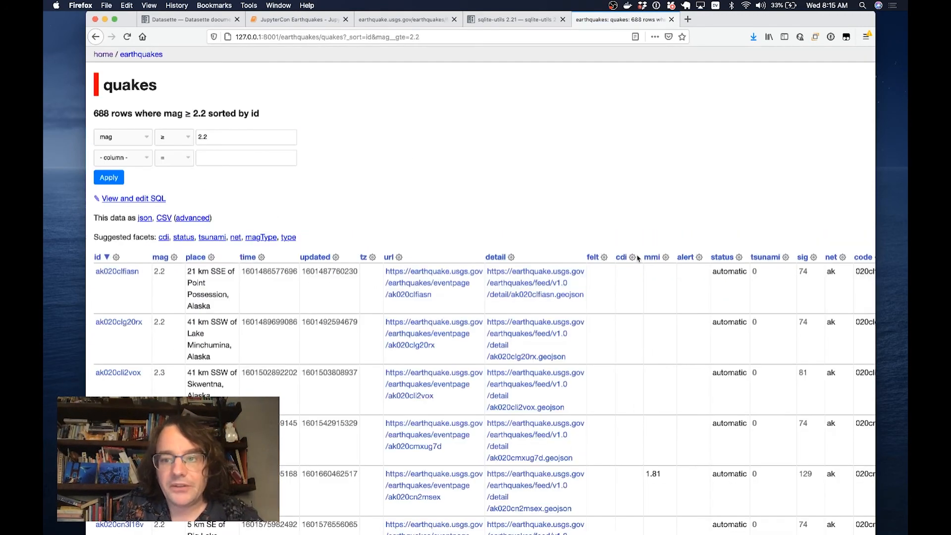
scroll(right, 3)
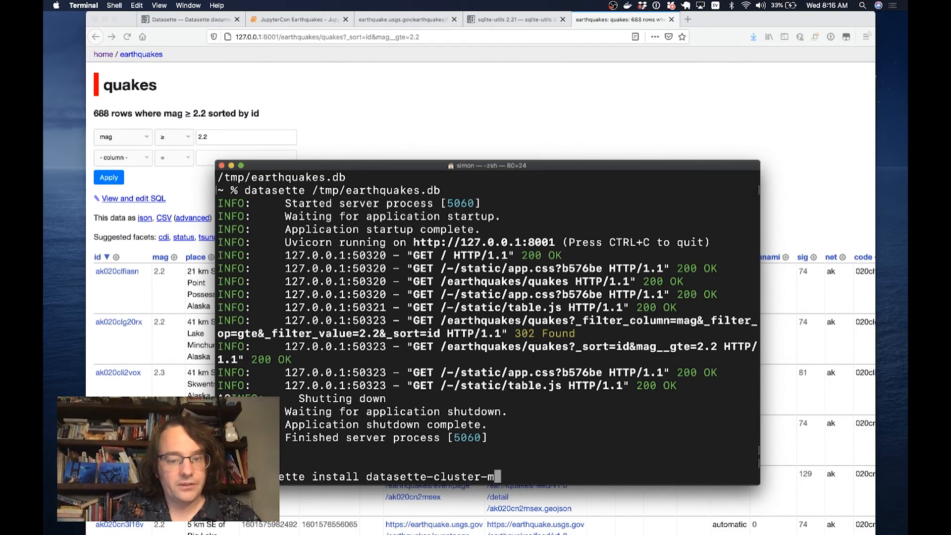
- Run datasette install datasette-cluster-map in Terminal
key(Return)
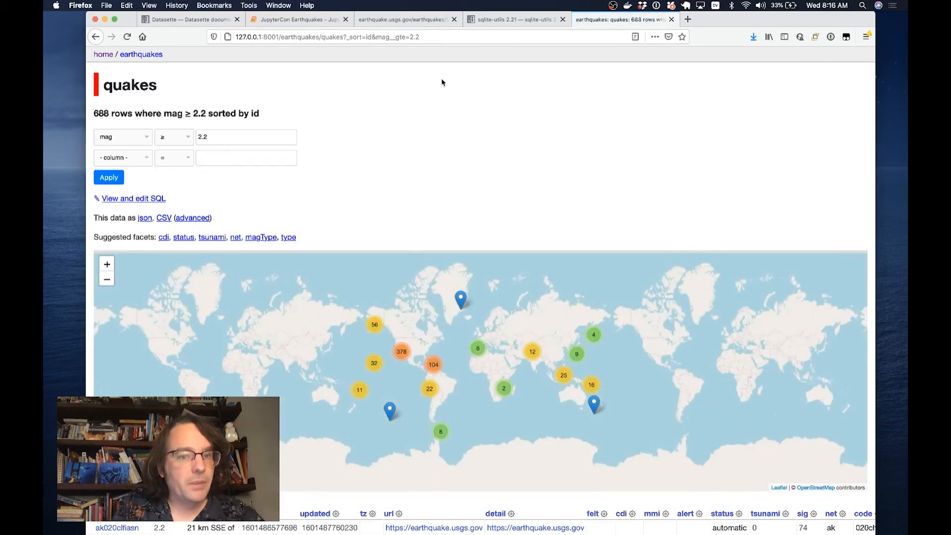
- Zoom the cluster map into Southern California near the lake, then facet the quakes by type
scroll(down, 3)
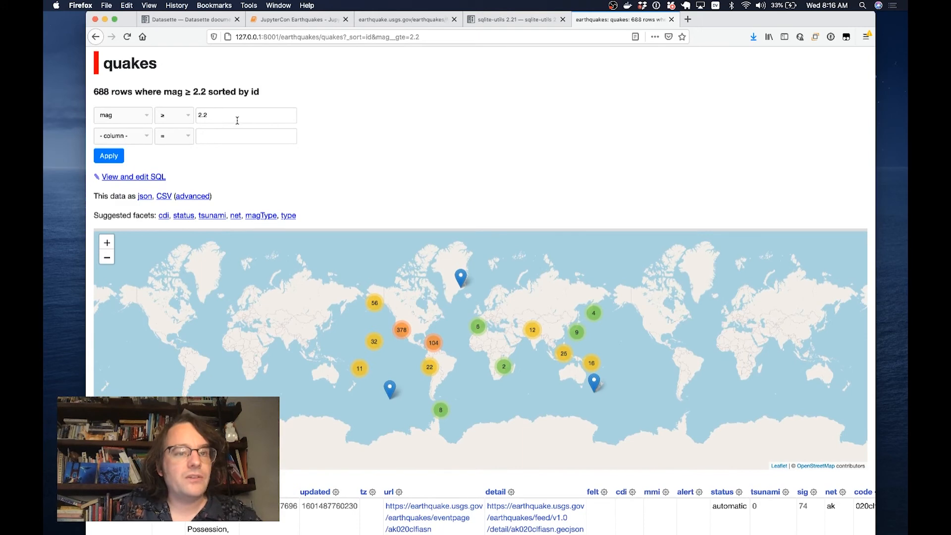
click(390, 388)
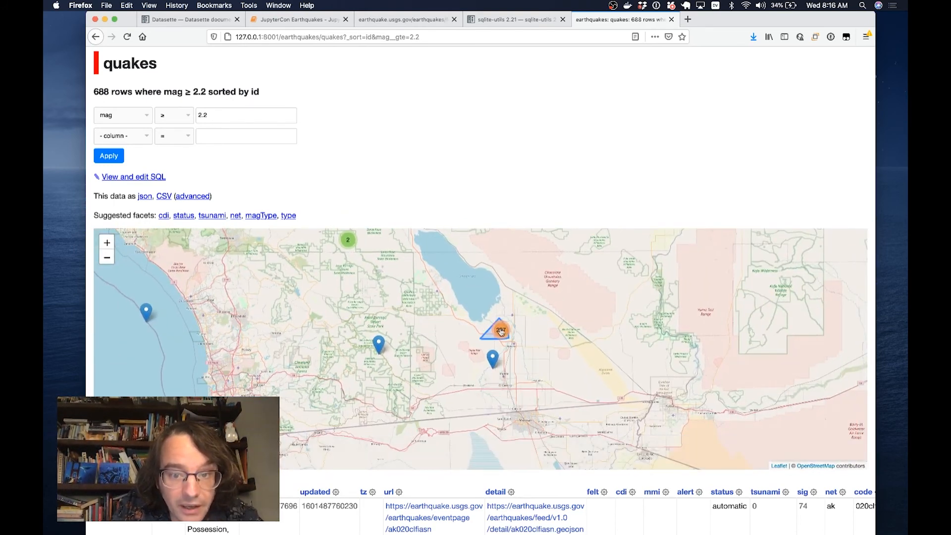
click(496, 331)
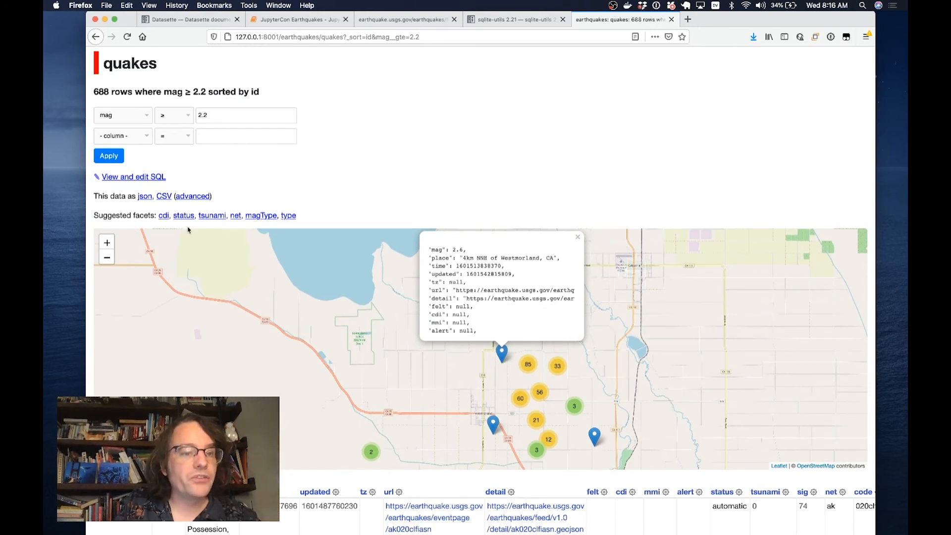
mouse_move(149, 210)
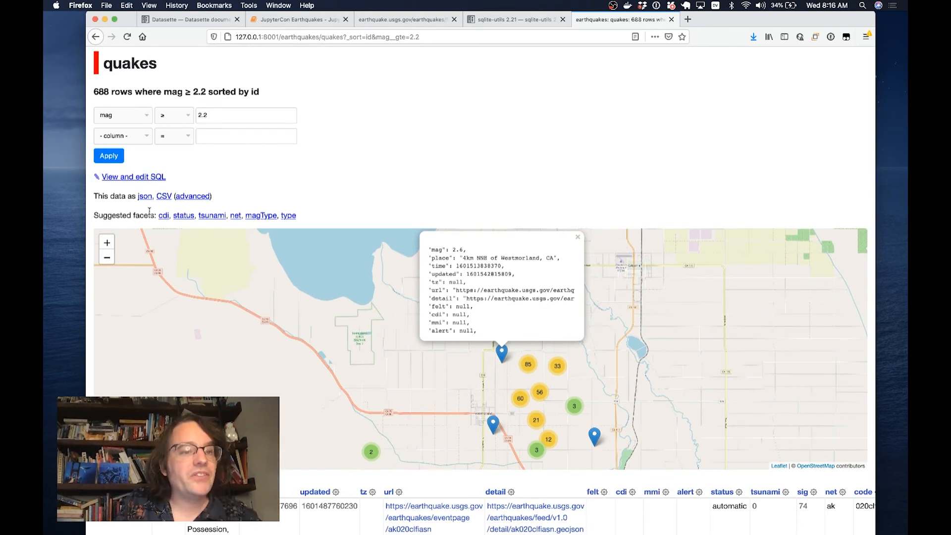
click(289, 215)
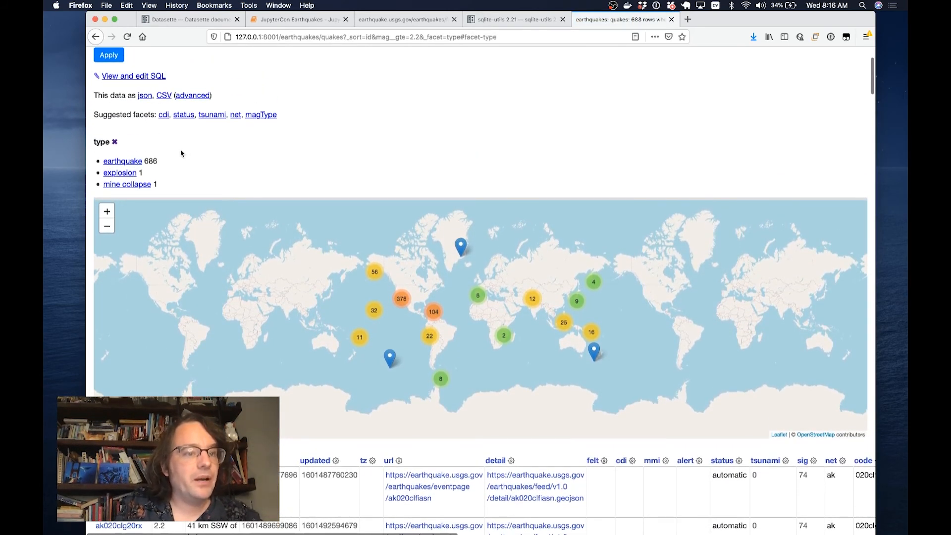
- Show only the mine collapse event and inspect its location marker on the map
click(126, 184)
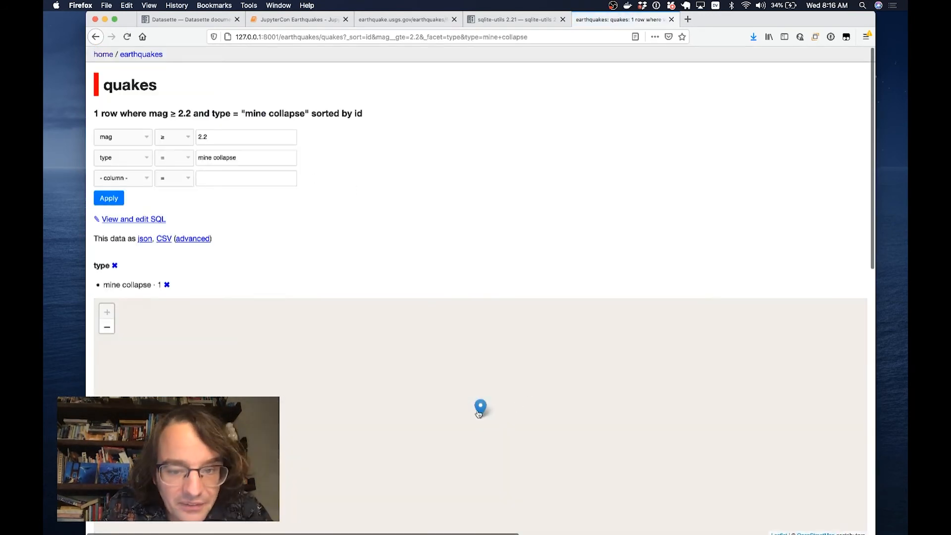
click(479, 406)
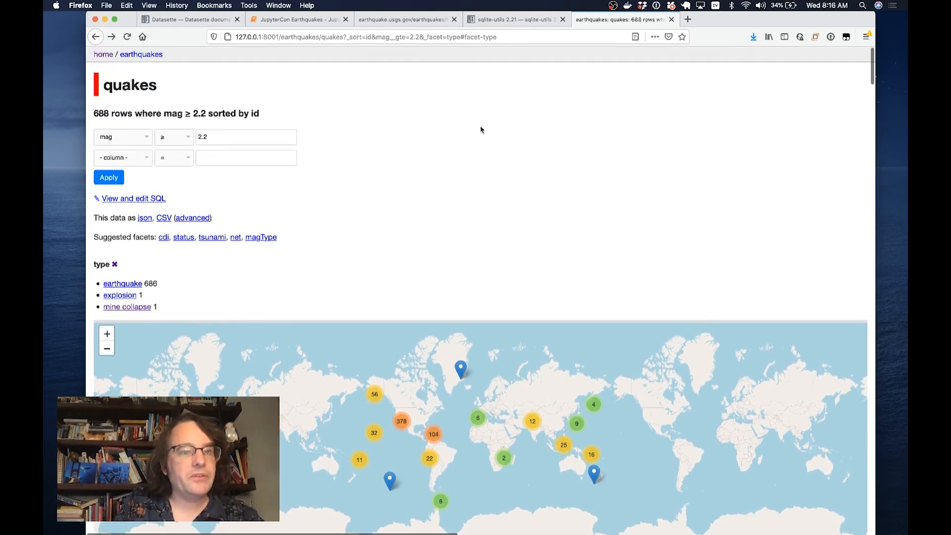
scroll(down, 3)
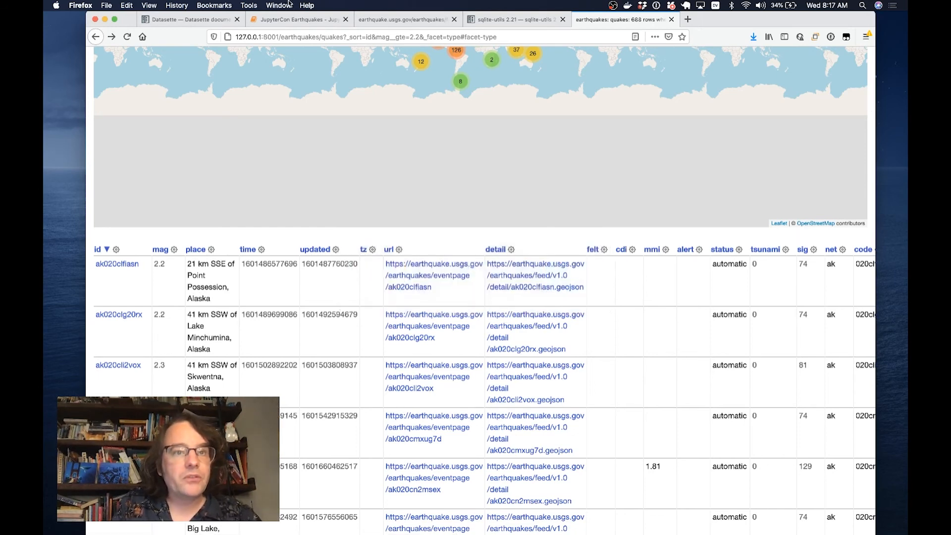
click(297, 19)
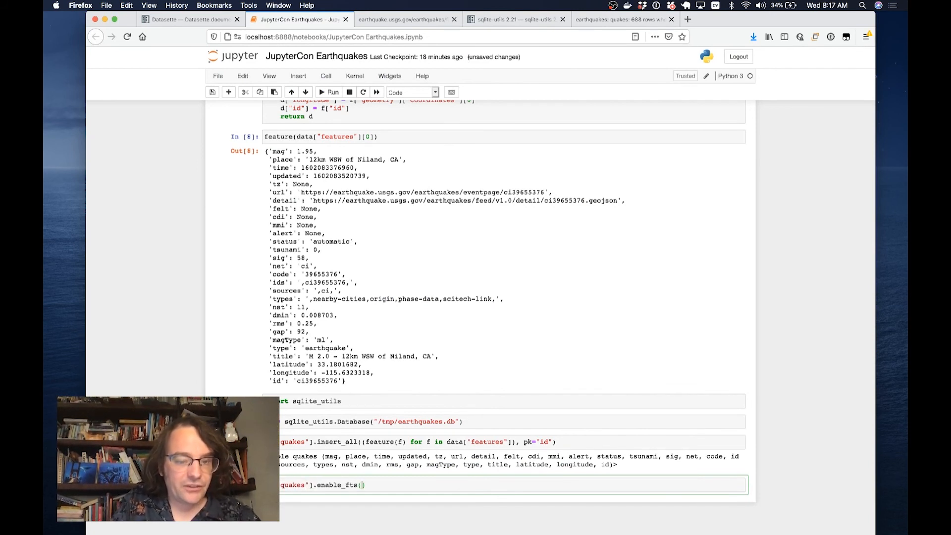
- Run db["quakes"].enable_fts(["place"]) and return to the quakes page
text(["place"])
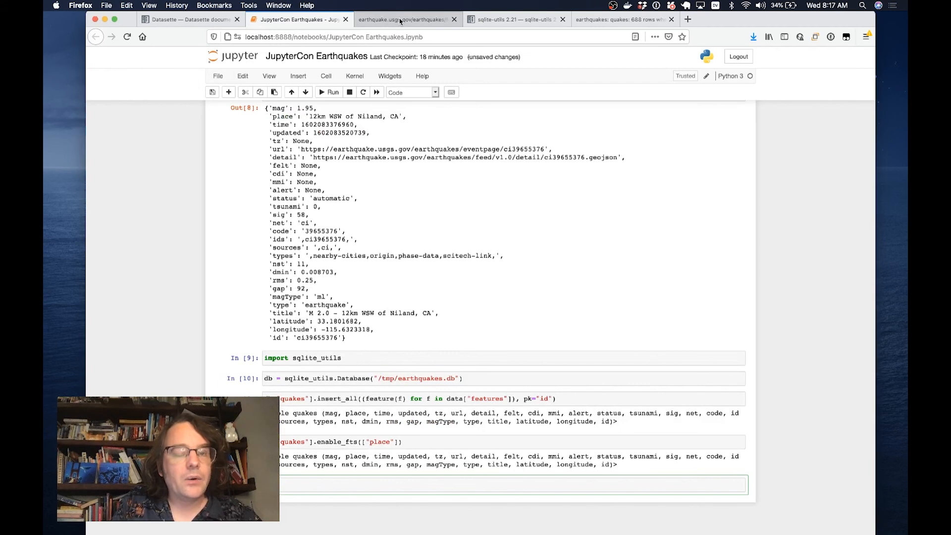
click(618, 18)
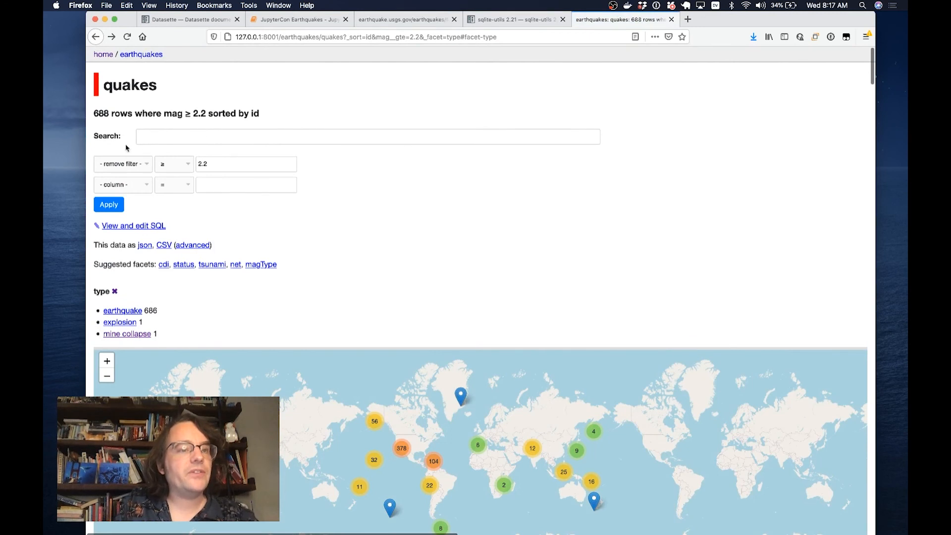
- Search the quakes for westmorland, returning 1,137 rows near Westmorland, CA
text(w)
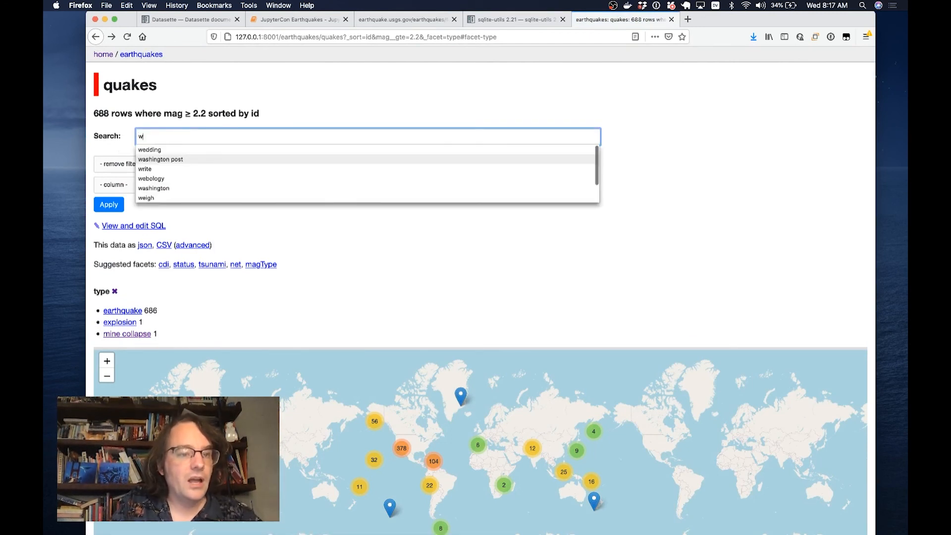
text(estmorland)
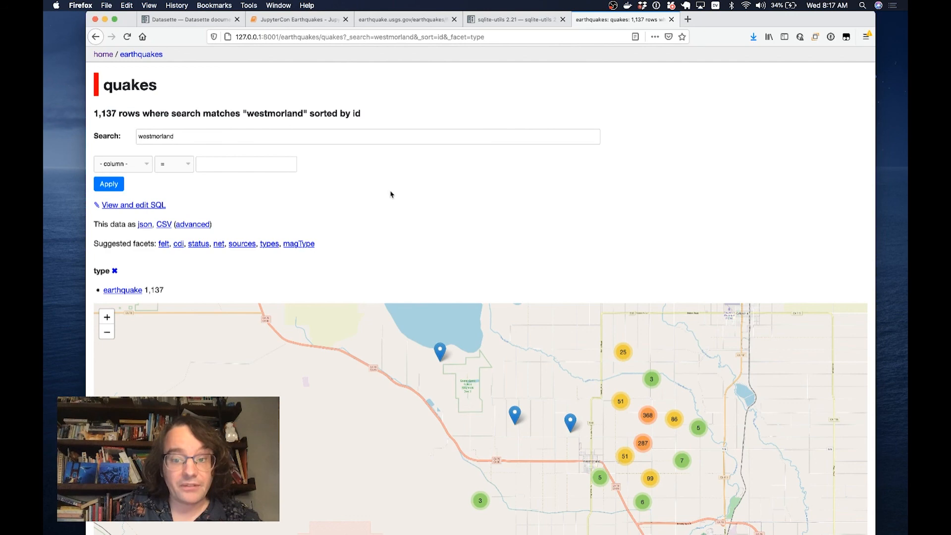
scroll(down, 3)
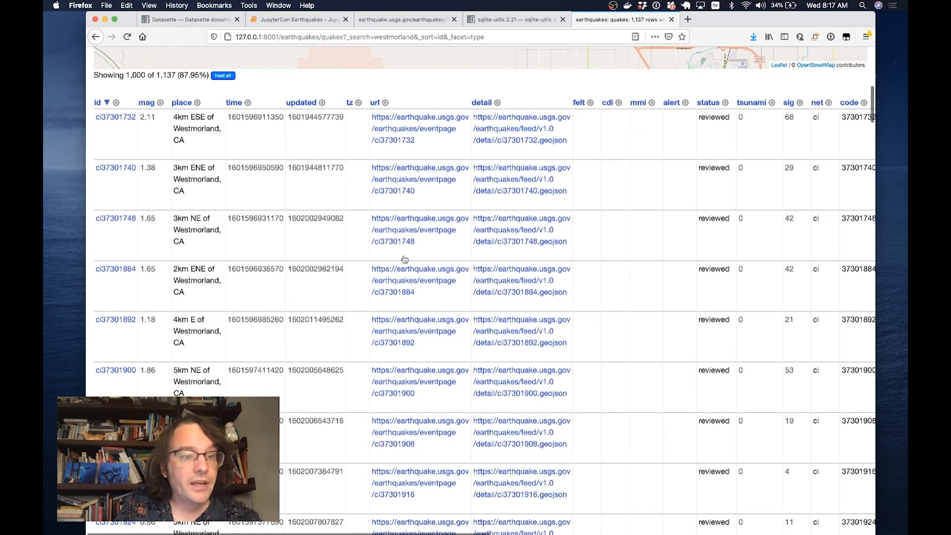
mouse_move(558, 280)
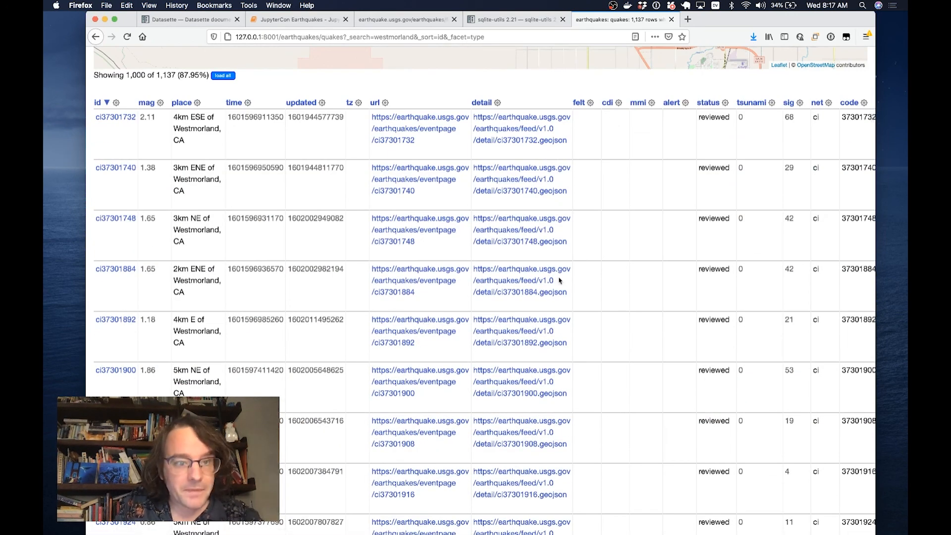
mouse_move(617, 269)
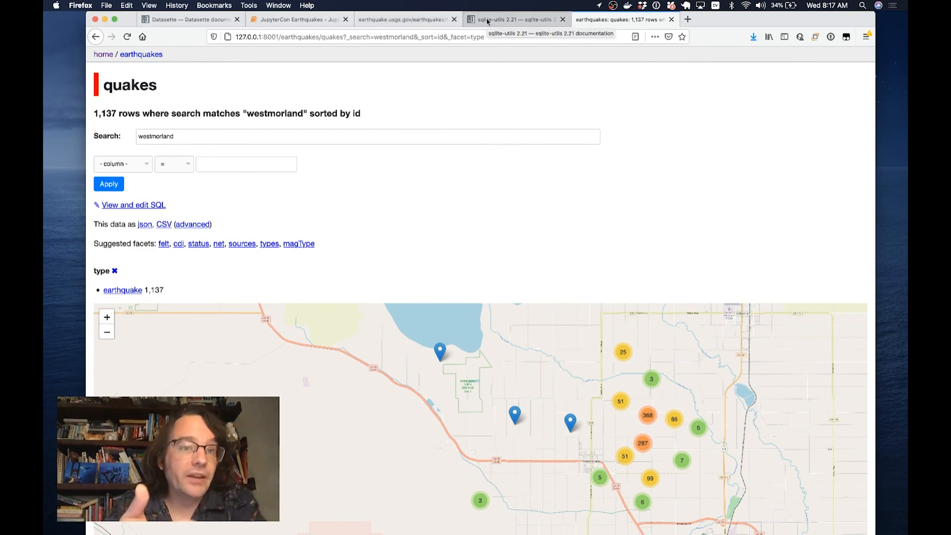
- Switch to the sqlite-utils 2.21 documentation tab in Firefox
click(512, 19)
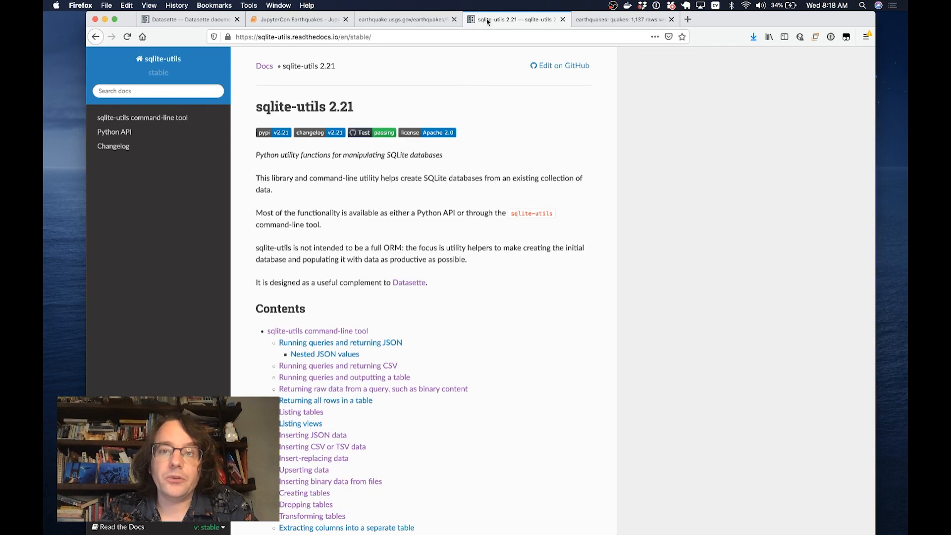
mouse_move(520, 4)
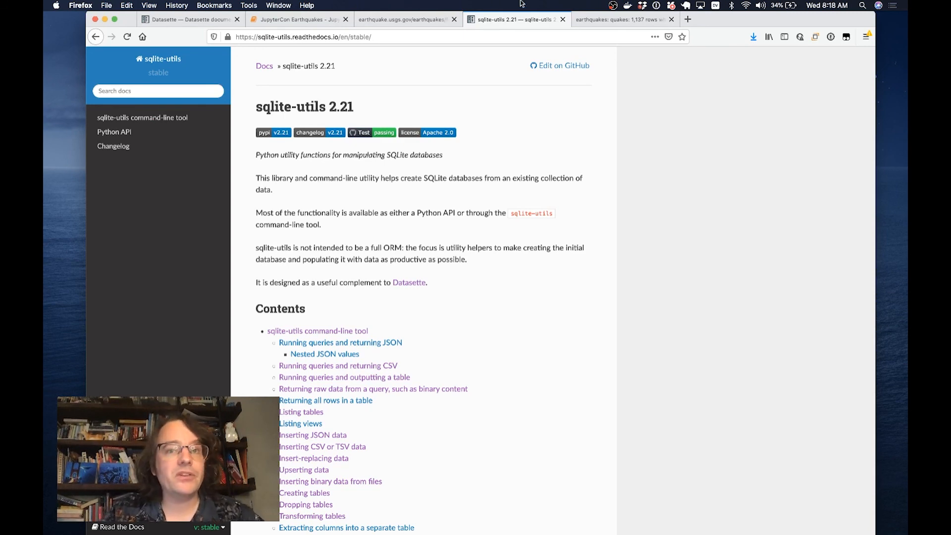